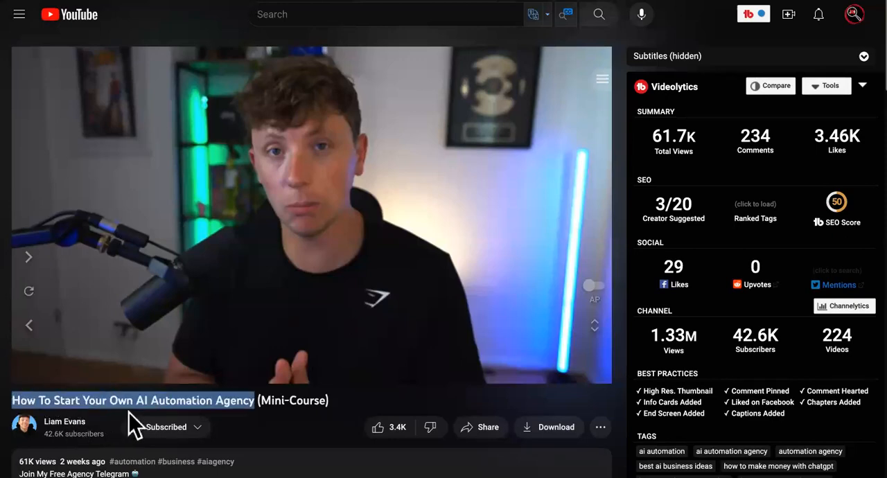
# - Scroll through the channel's grid of recent uploads about monetizing AI automation agencies
pyautogui.scroll(-3)
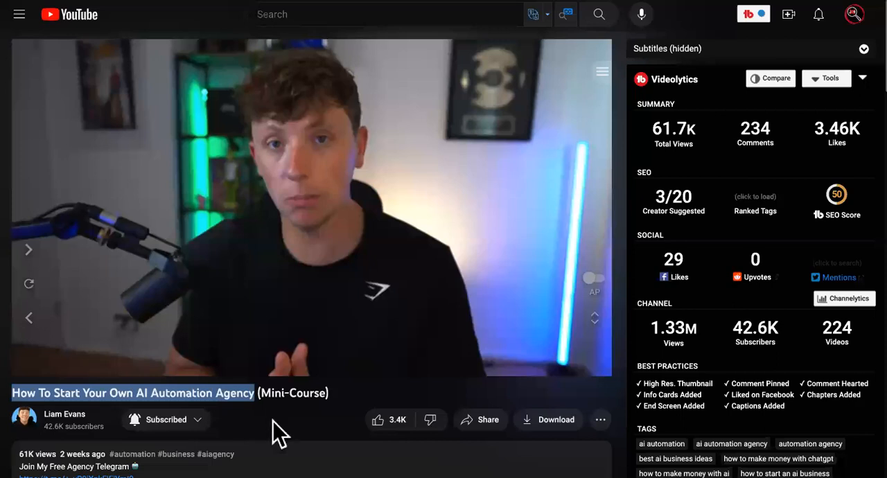
pyautogui.moveTo(320, 188)
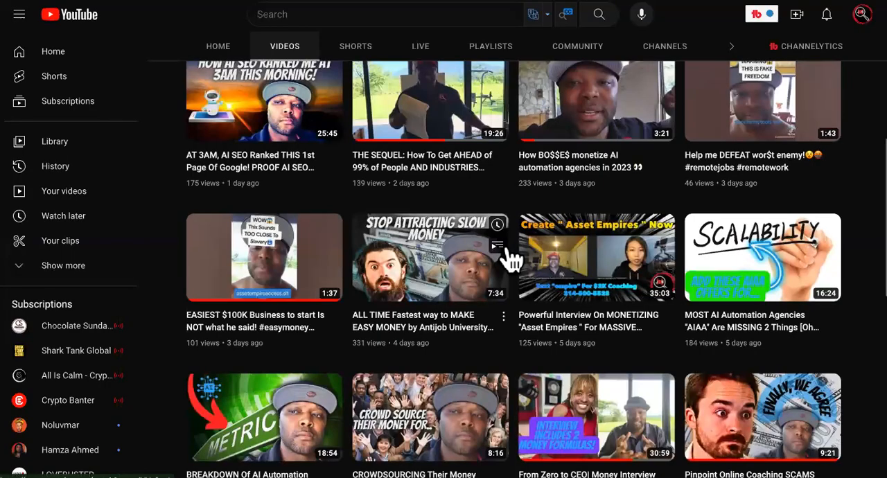
pyautogui.scroll(-3)
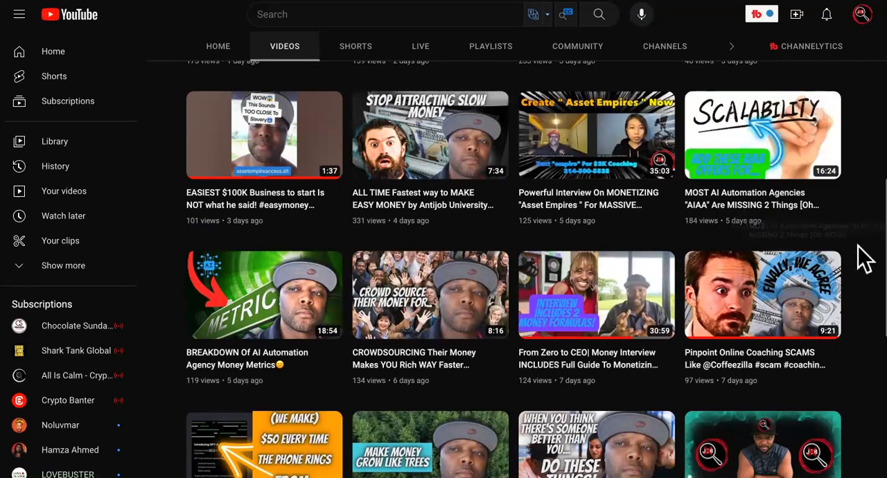
pyautogui.scroll(-3)
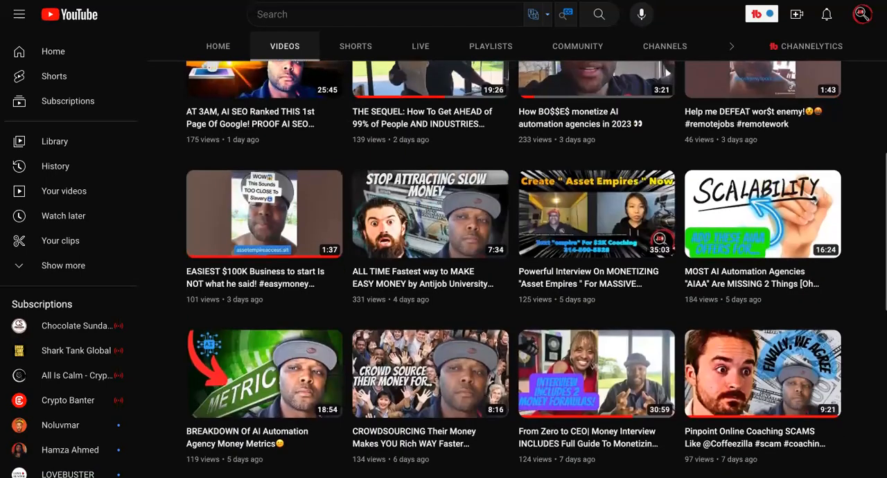
pyautogui.scroll(3)
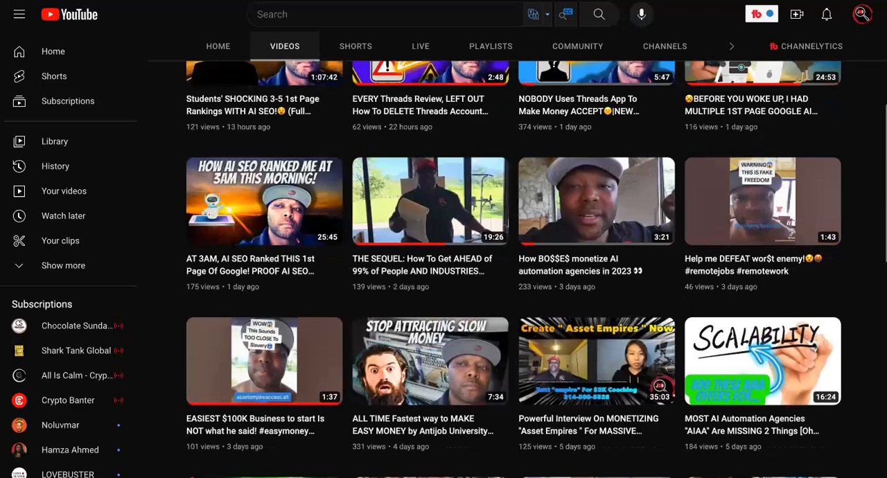
pyautogui.scroll(-3)
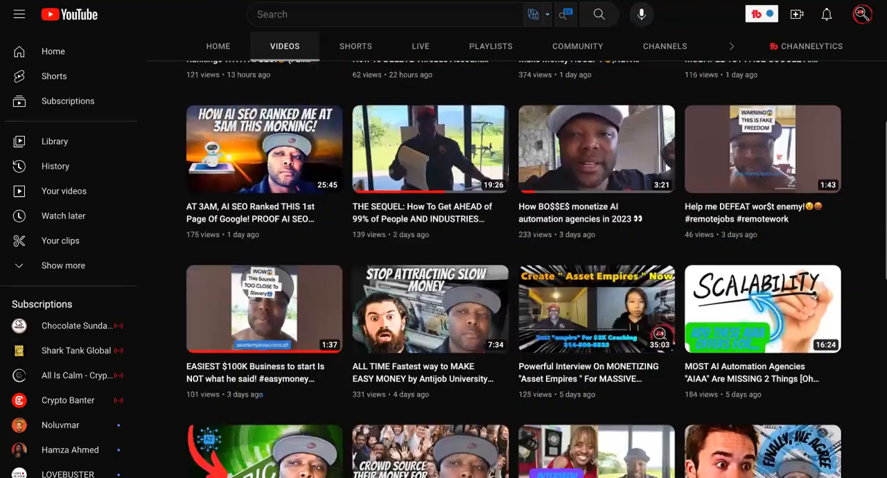
pyautogui.scroll(-3)
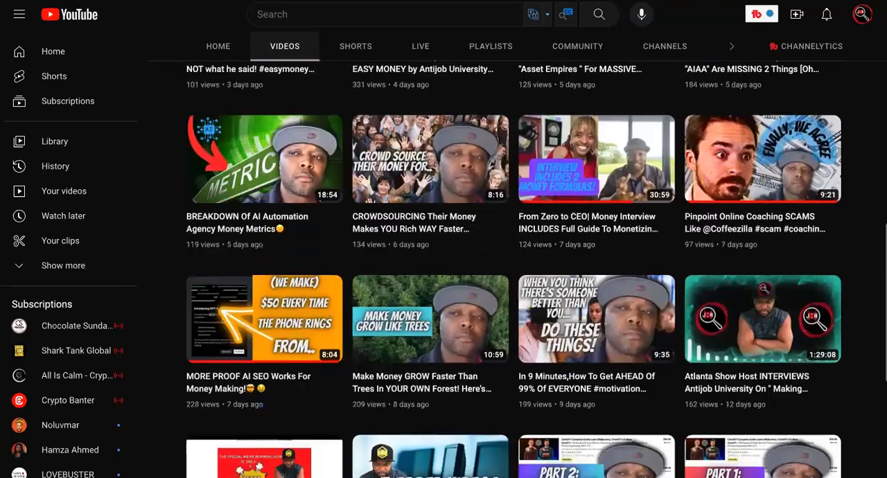
pyautogui.scroll(-3)
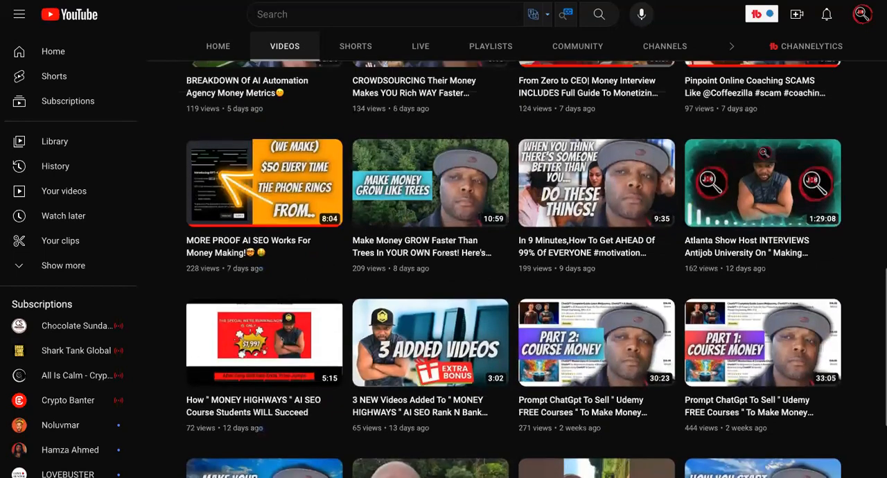
pyautogui.scroll(-3)
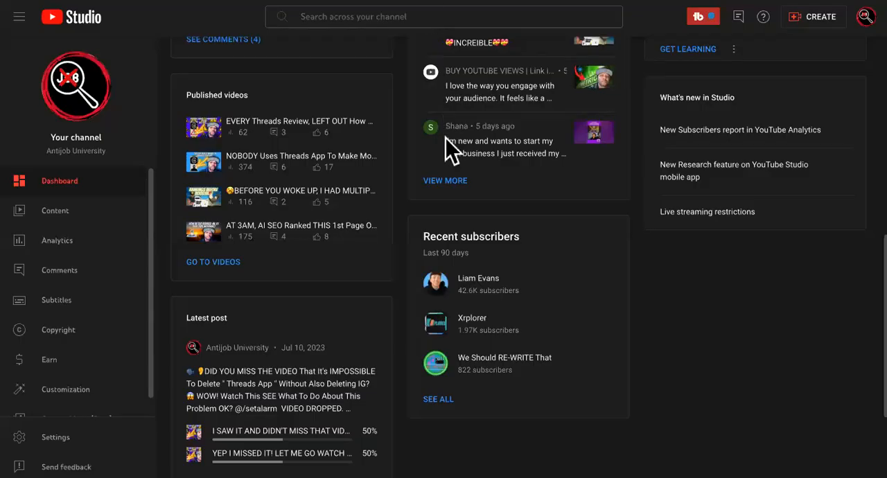
pyautogui.moveTo(477, 284)
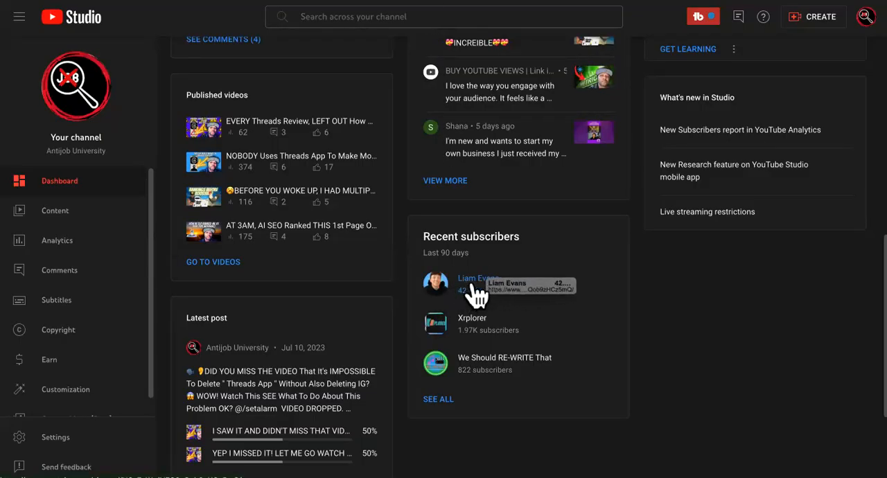
pyautogui.moveTo(521, 294)
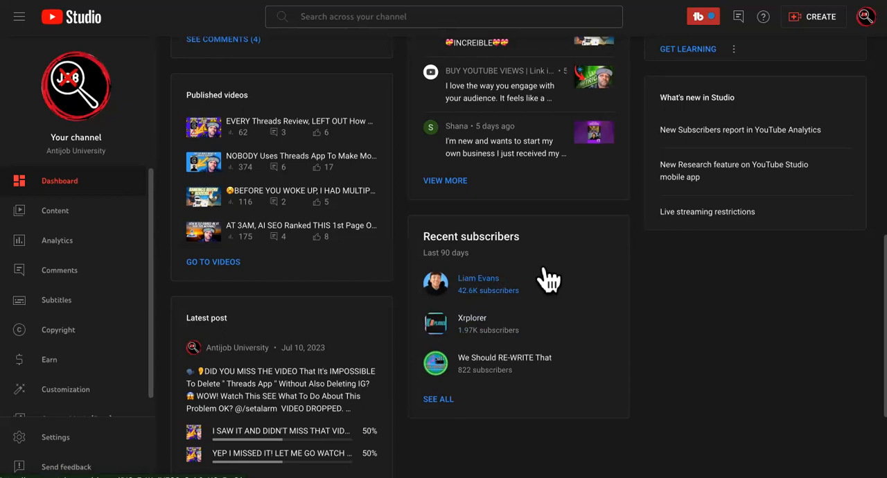
pyautogui.moveTo(615, 265)
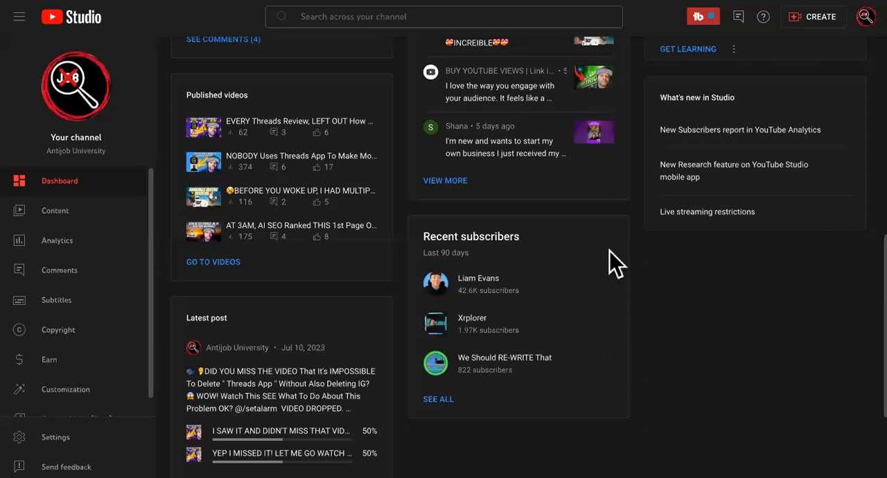
pyautogui.moveTo(532, 202)
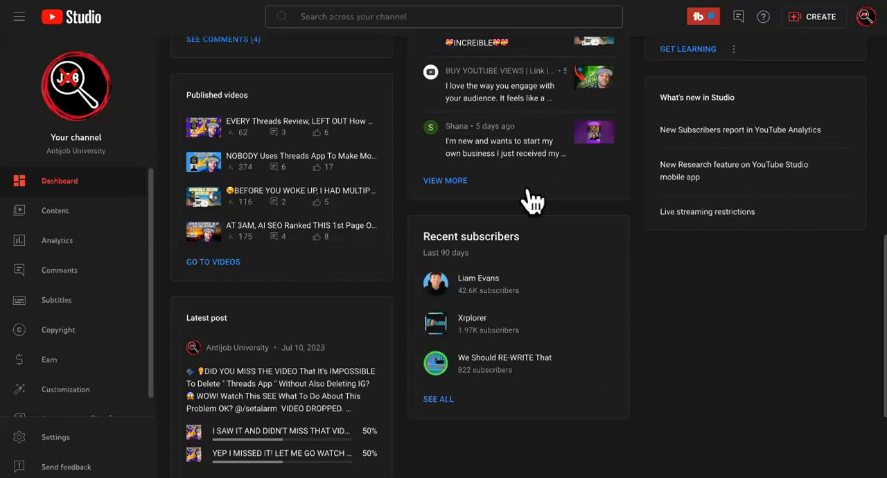
pyautogui.moveTo(519, 201)
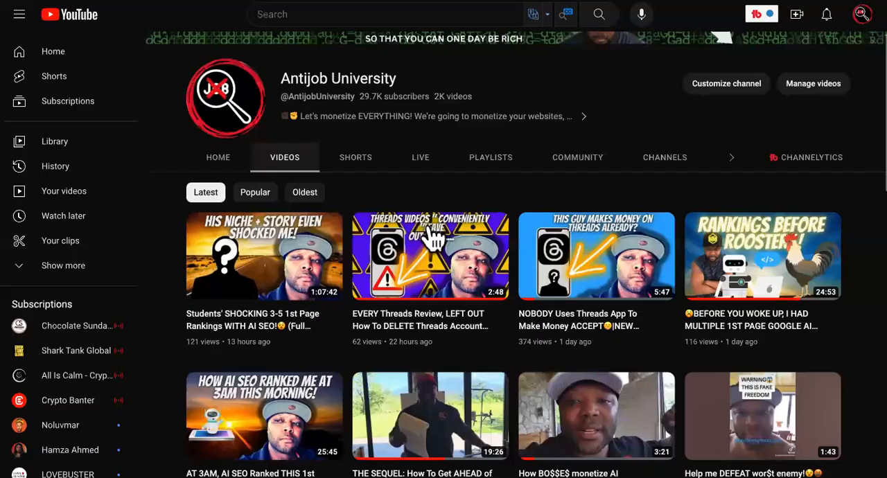
# - Scroll through Liam Evans' channel home page of AI automation agency videos and playlists
pyautogui.scroll(-3)
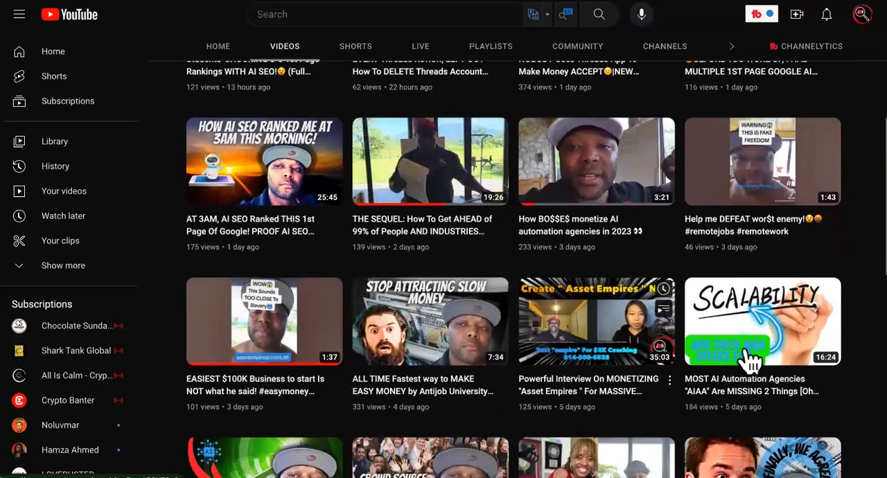
pyautogui.moveTo(623, 381)
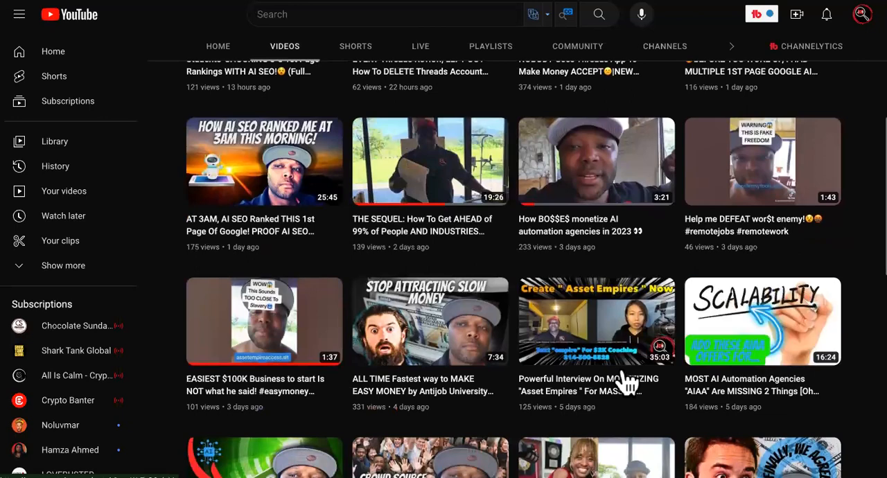
pyautogui.scroll(-3)
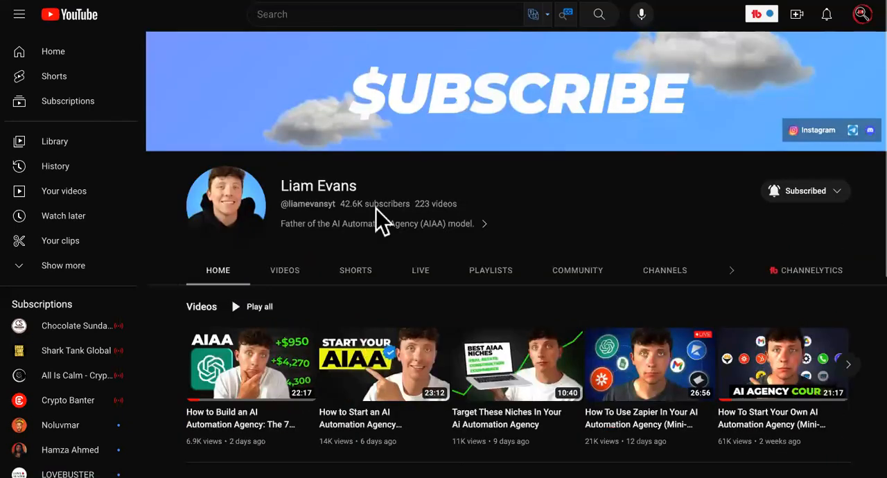
pyautogui.scroll(-3)
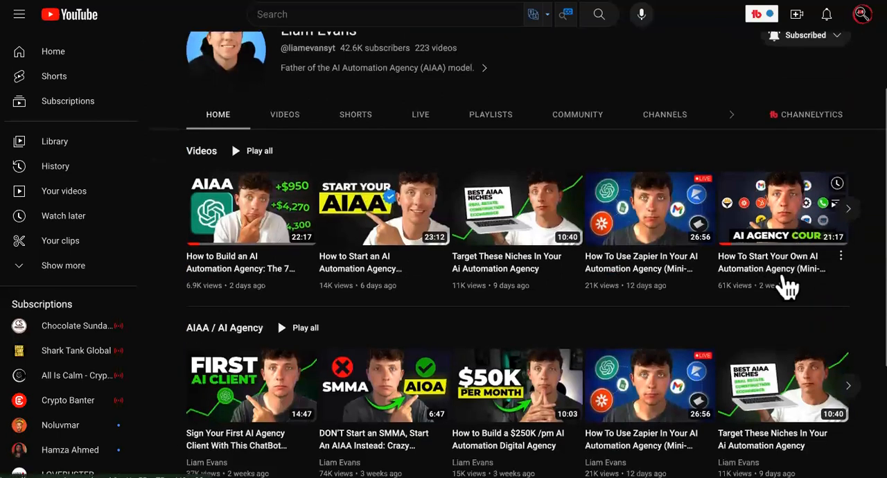
pyautogui.moveTo(762, 270)
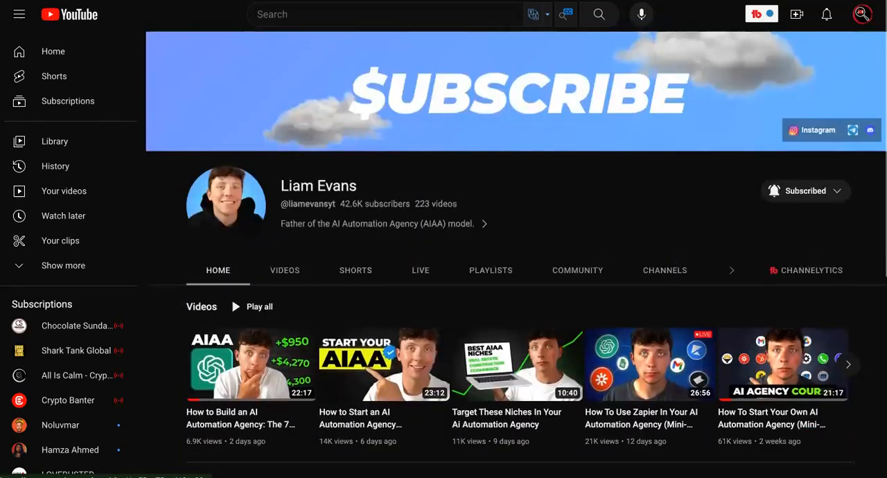
# - Return to the channel's Videos list and scroll through the agency money-making titles
pyautogui.click(284, 270)
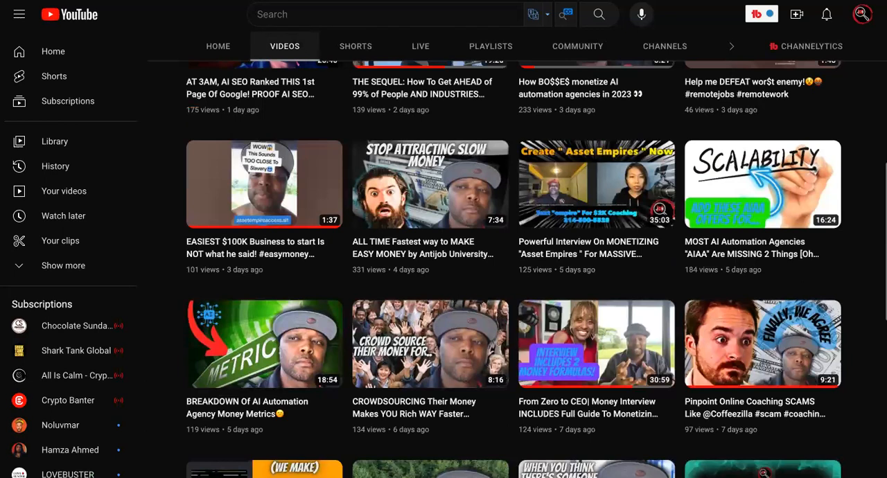
pyautogui.moveTo(430, 257)
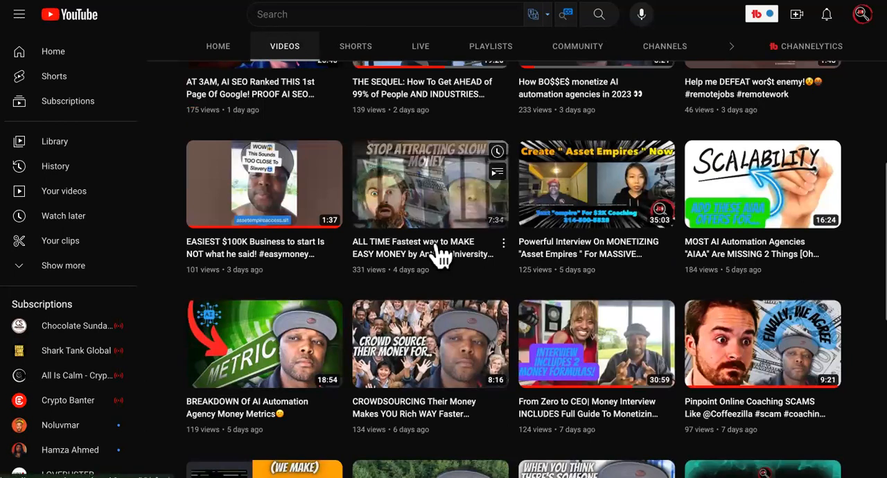
pyautogui.moveTo(429, 252)
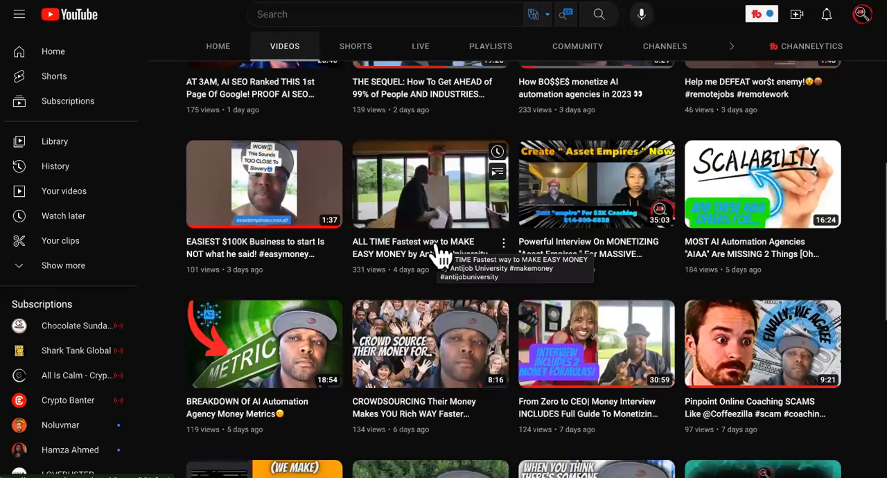
pyautogui.scroll(-3)
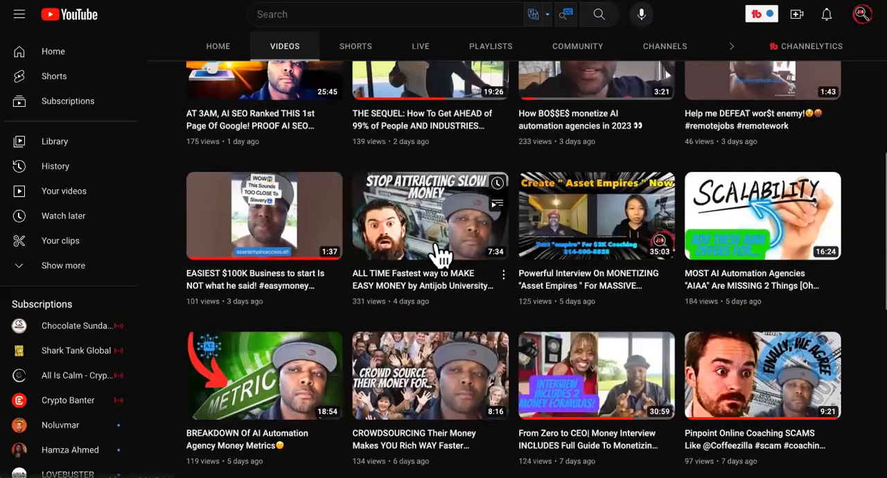
pyautogui.scroll(-3)
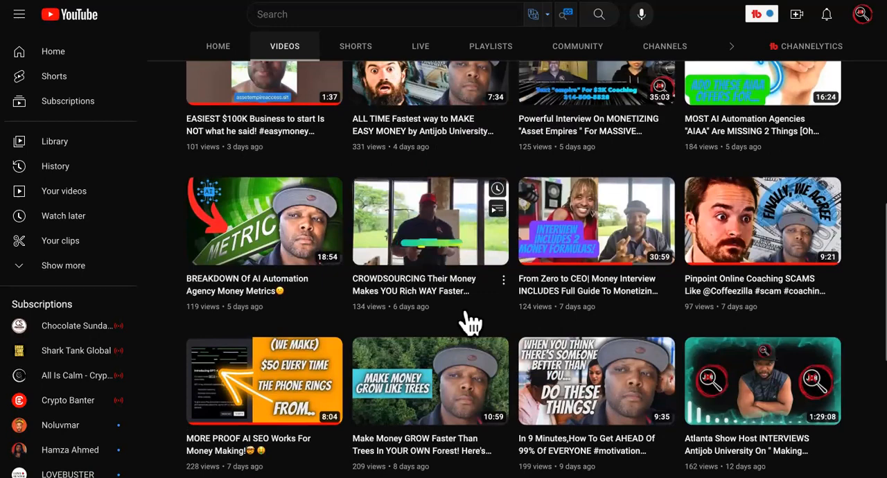
pyautogui.scroll(-3)
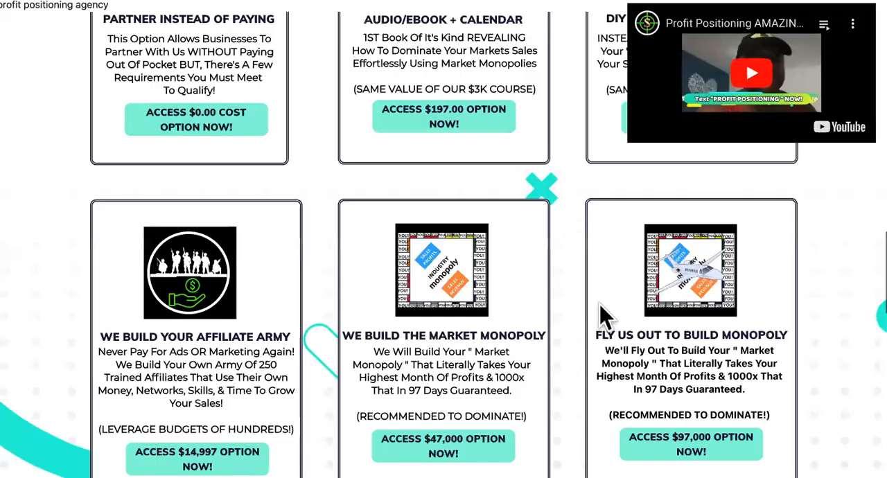
# - Scroll past the headline and videos down to the $47,000 and $97,000 Market Monopoly pricing cards
pyautogui.scroll(-3)
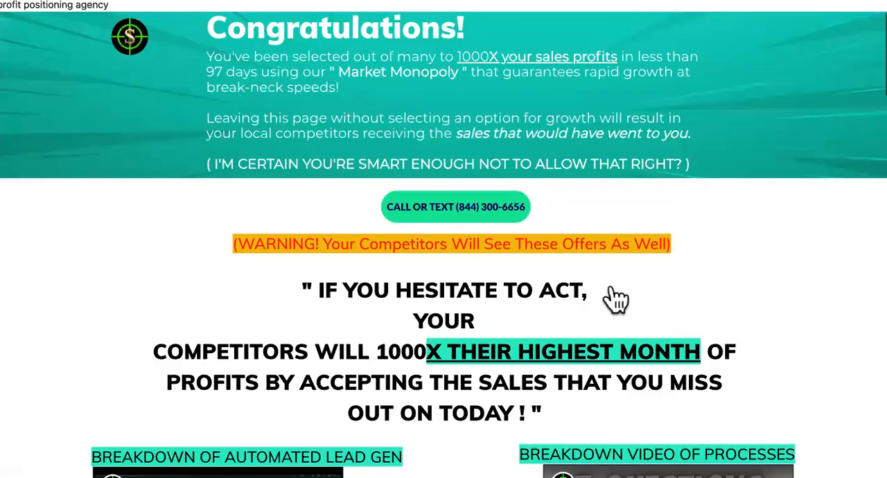
pyautogui.scroll(-3)
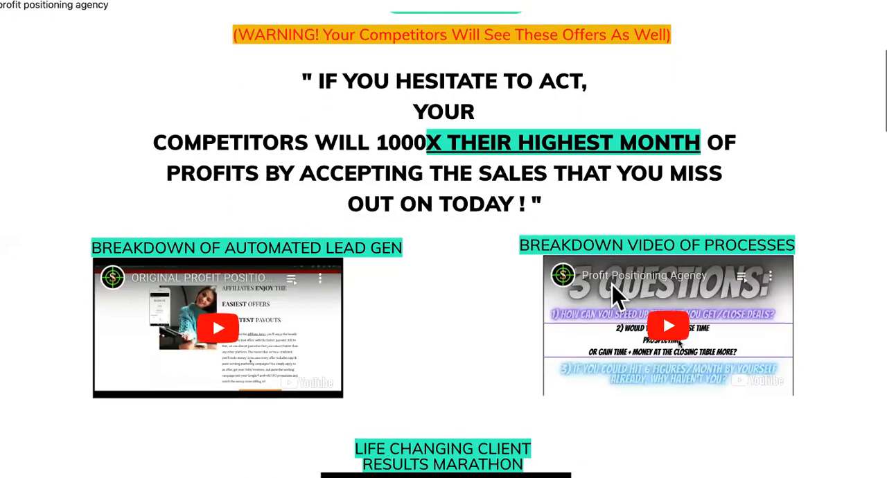
pyautogui.scroll(-3)
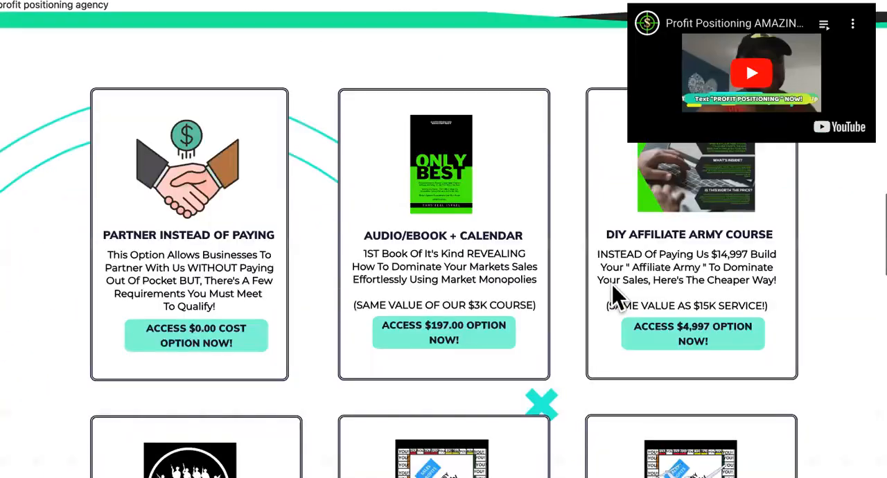
pyautogui.scroll(-3)
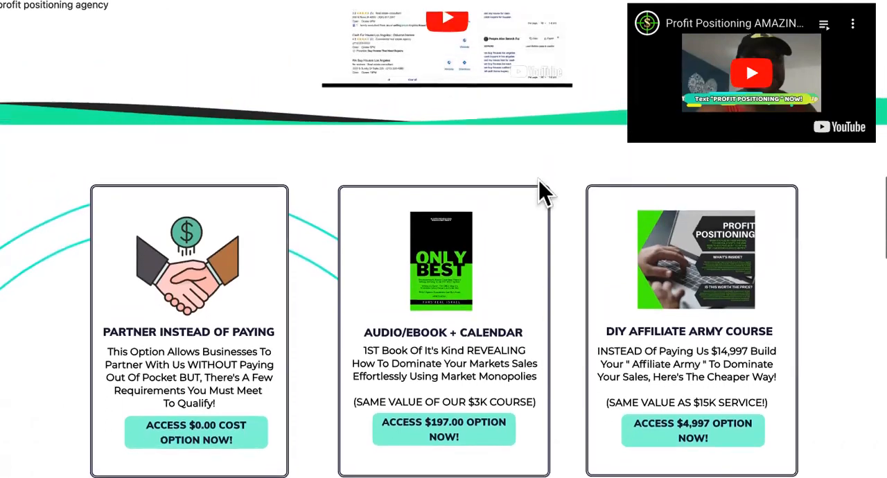
pyautogui.scroll(-3)
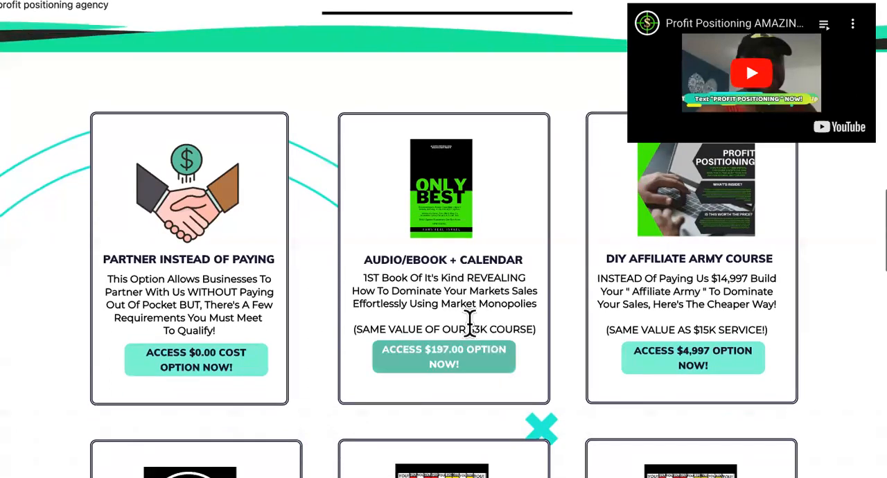
pyautogui.scroll(-3)
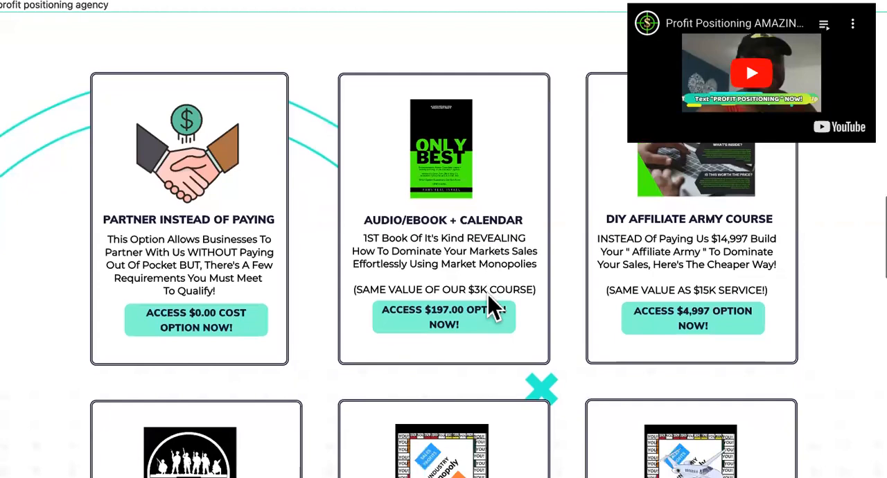
pyautogui.scroll(-3)
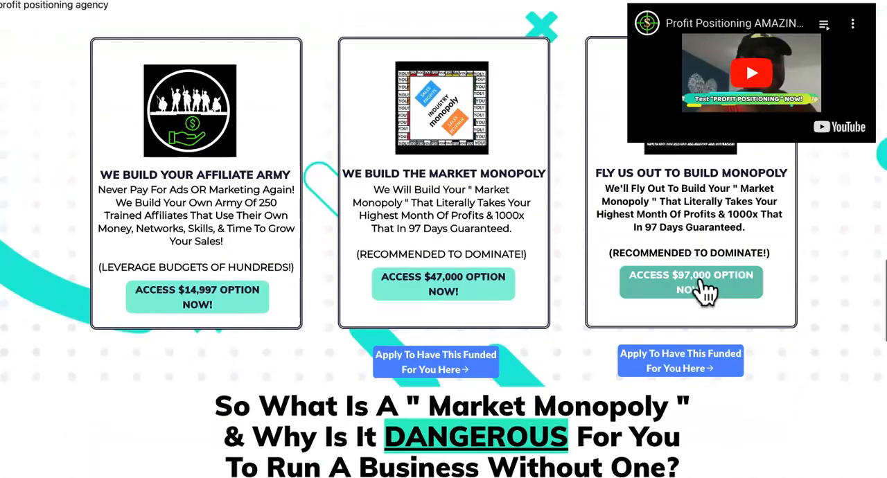
pyautogui.moveTo(696, 308)
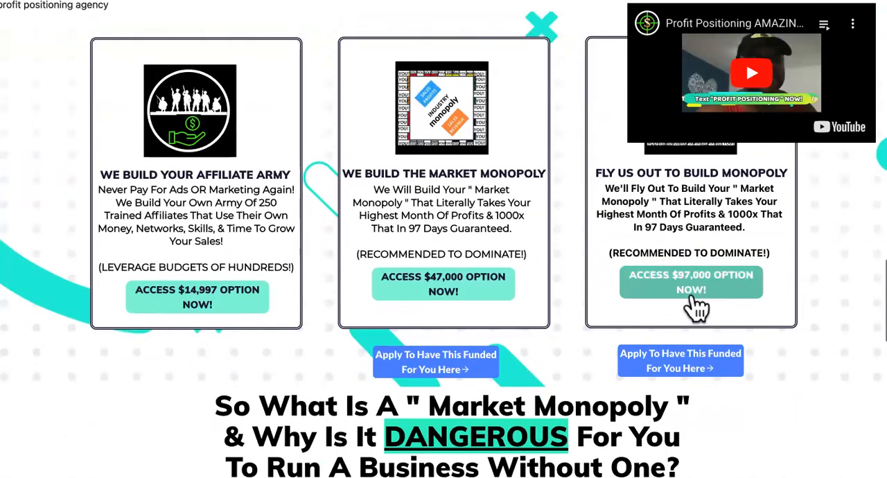
# - Scroll the pricing section back to the first row with the $0.00 Partner Instead Of Paying offer
pyautogui.scroll(-3)
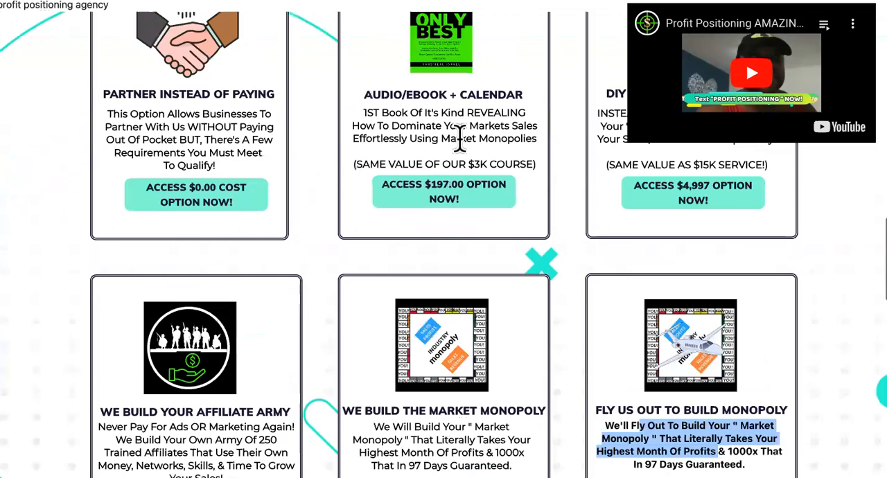
pyautogui.scroll(-3)
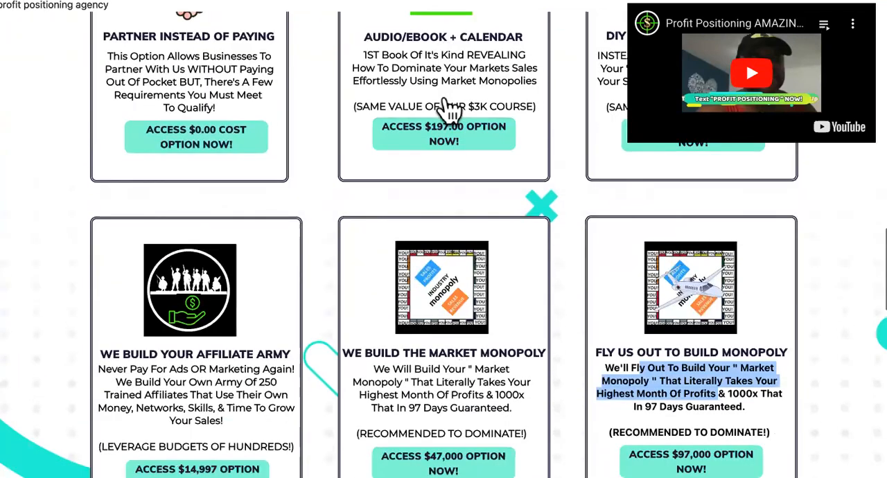
pyautogui.scroll(-3)
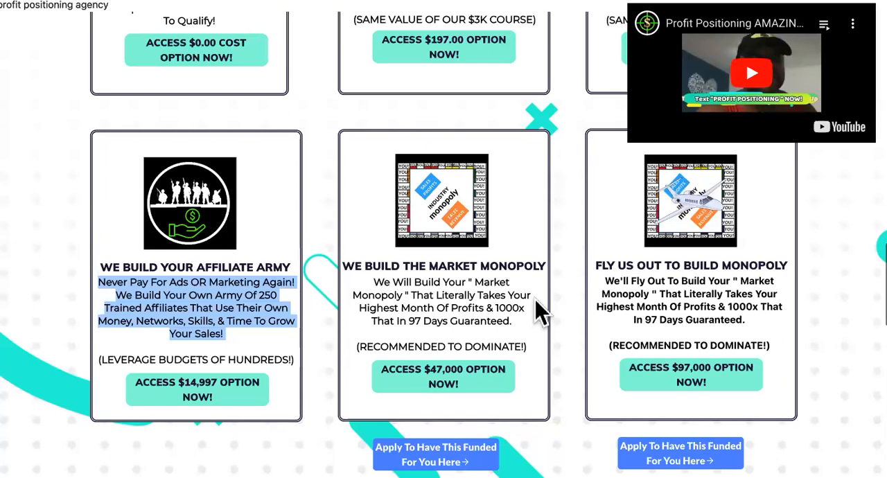
pyautogui.scroll(-3)
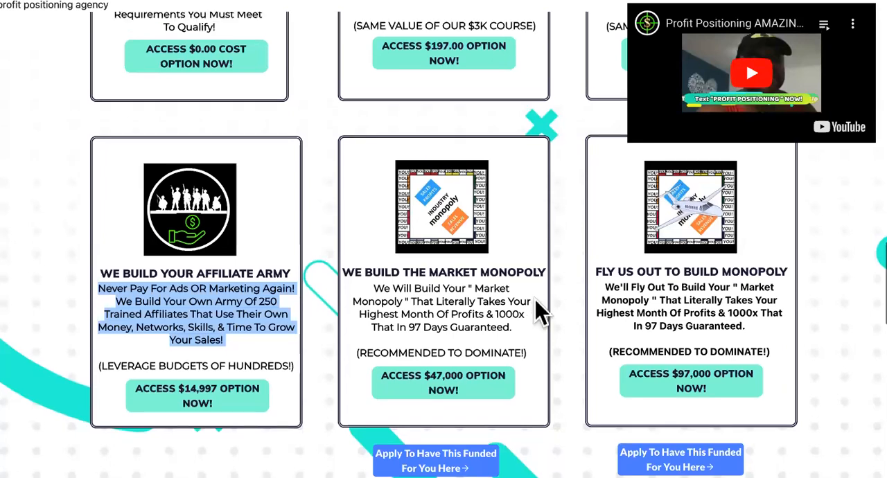
pyautogui.scroll(-3)
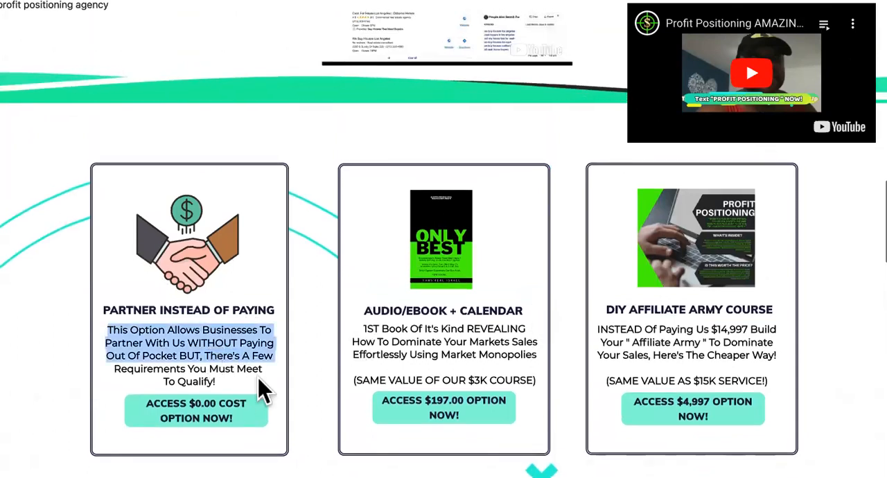
pyautogui.scroll(-3)
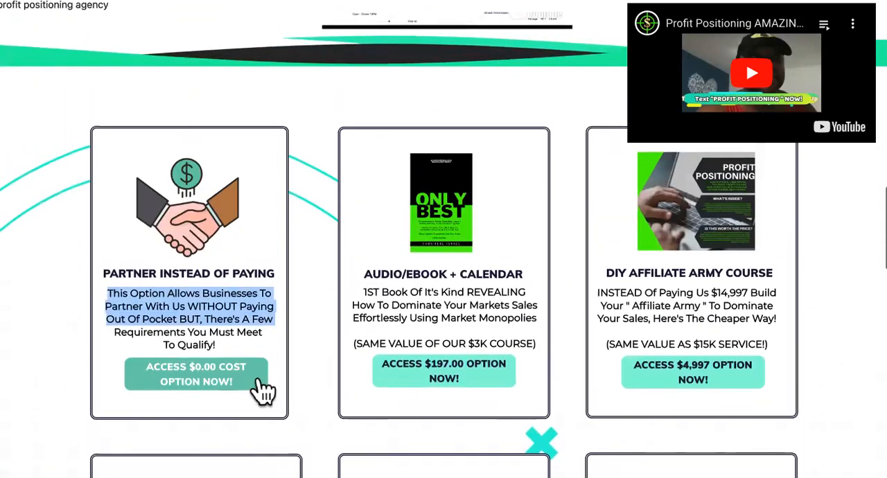
pyautogui.scroll(-3)
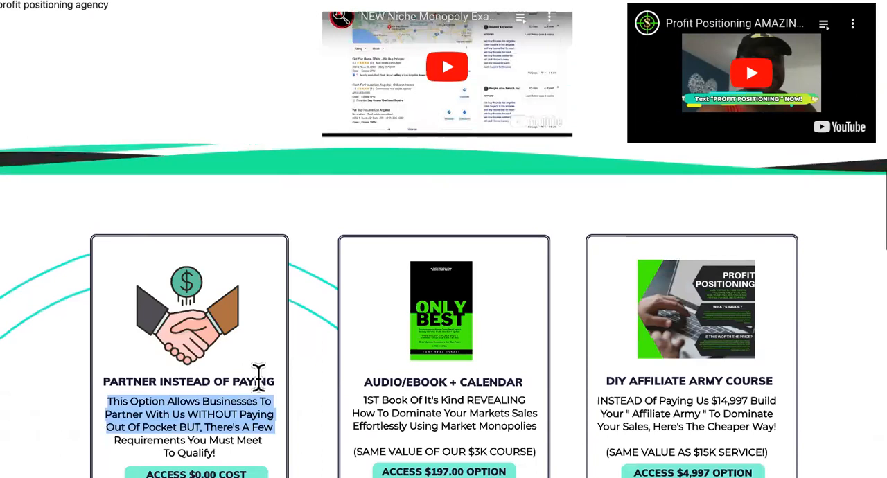
pyautogui.scroll(-3)
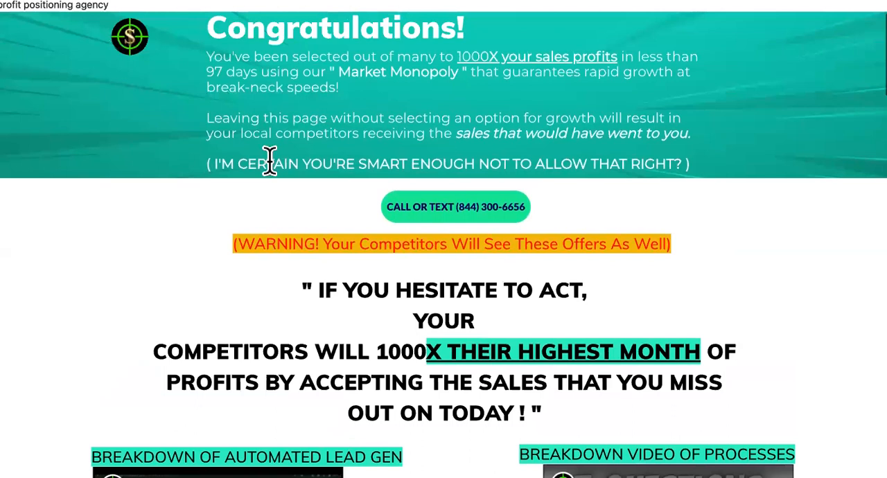
pyautogui.scroll(-3)
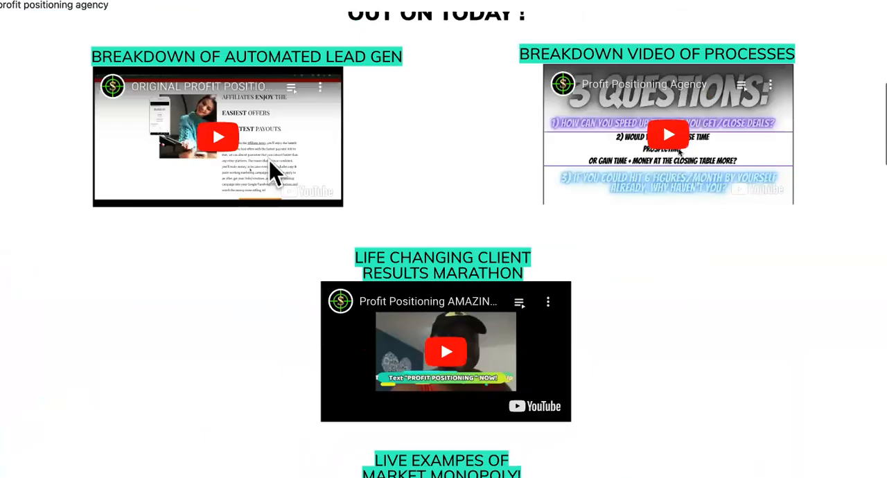
pyautogui.scroll(-3)
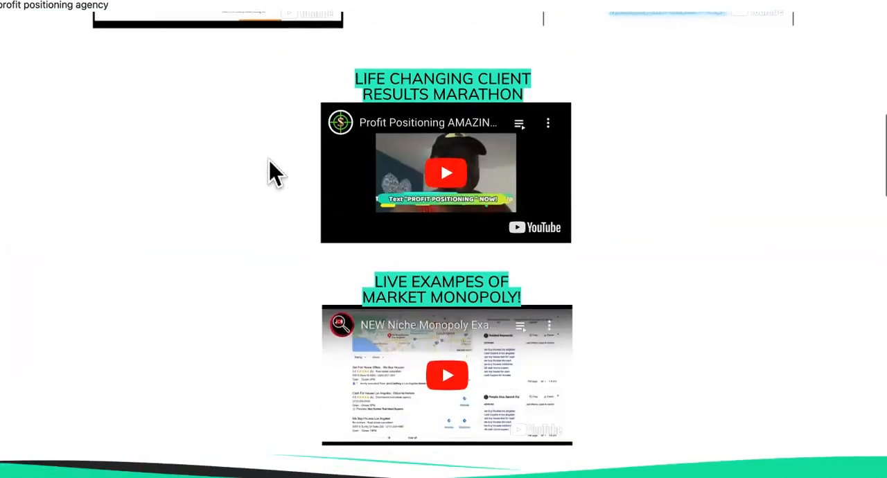
pyautogui.scroll(-3)
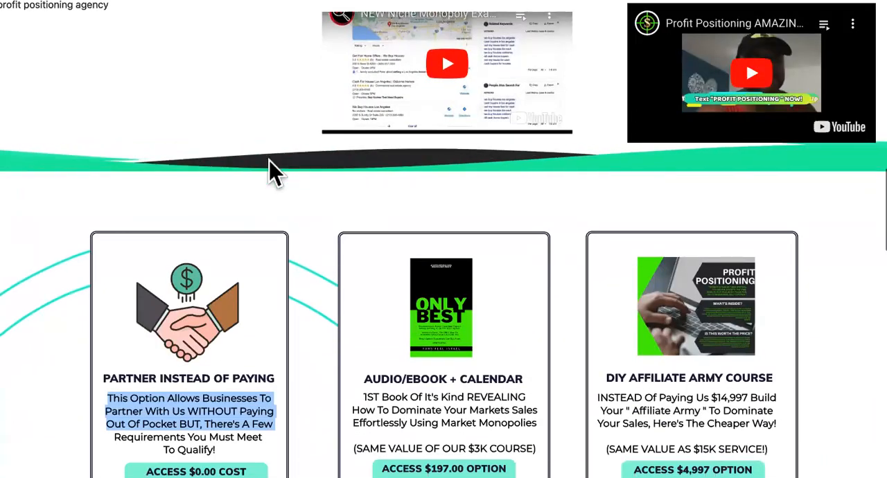
pyautogui.scroll(-3)
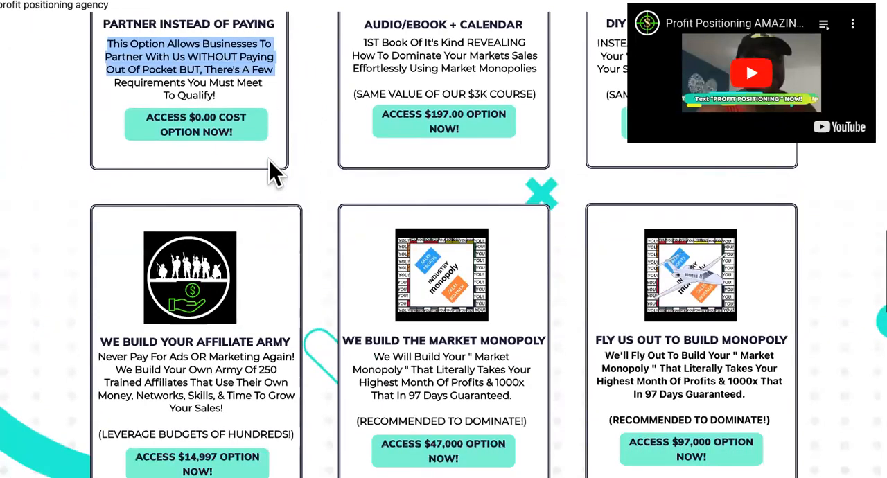
# - Finish scrolling the offer packages, then switch to the 'Best Monetization Methods for Agencies' doc
pyautogui.scroll(-3)
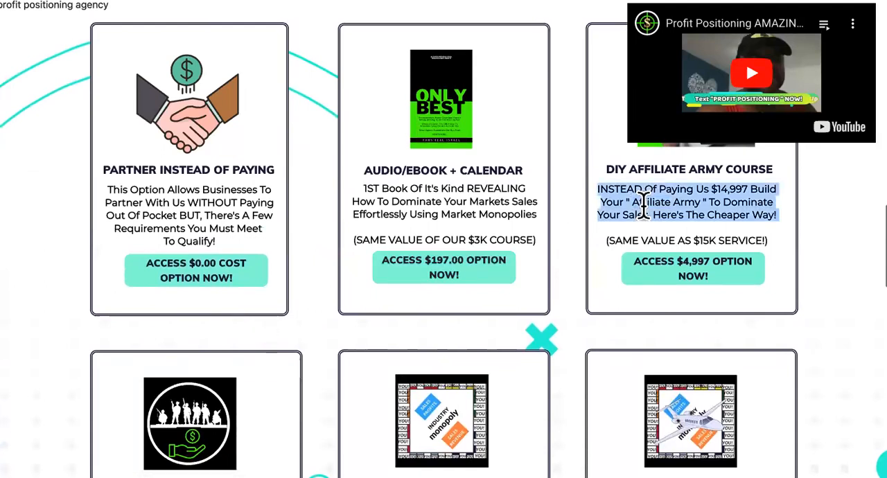
pyautogui.scroll(-3)
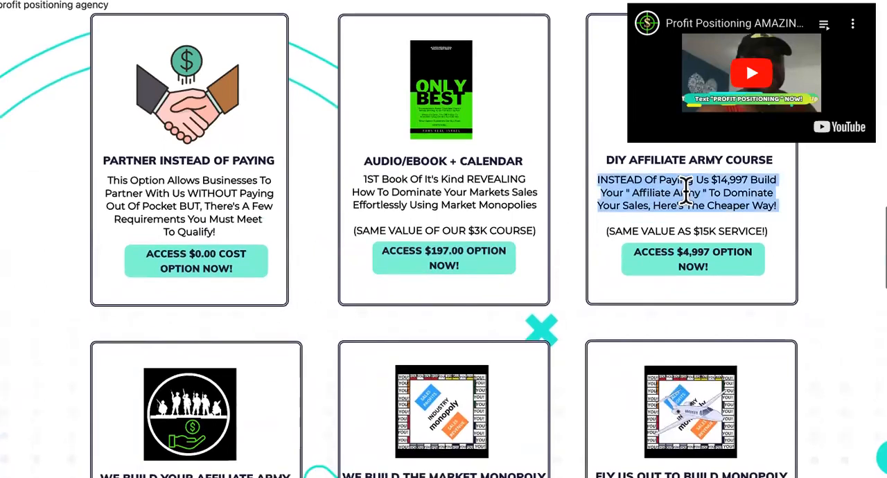
pyautogui.scroll(-3)
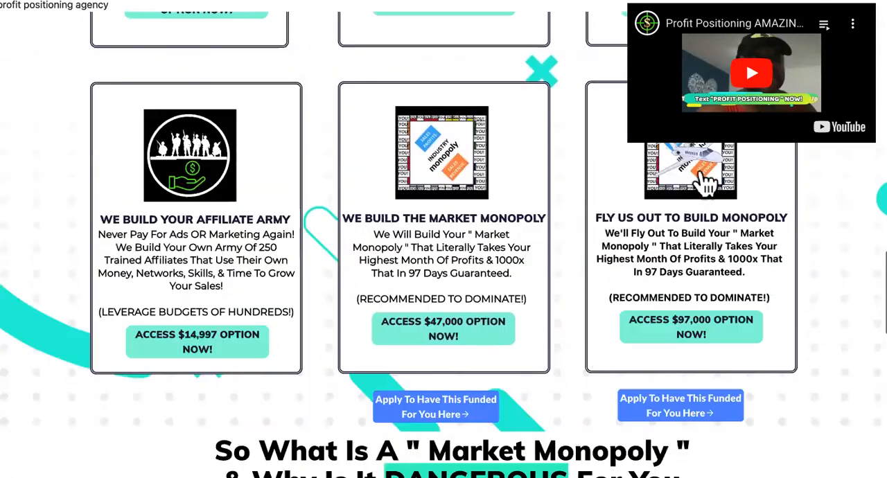
pyautogui.scroll(-3)
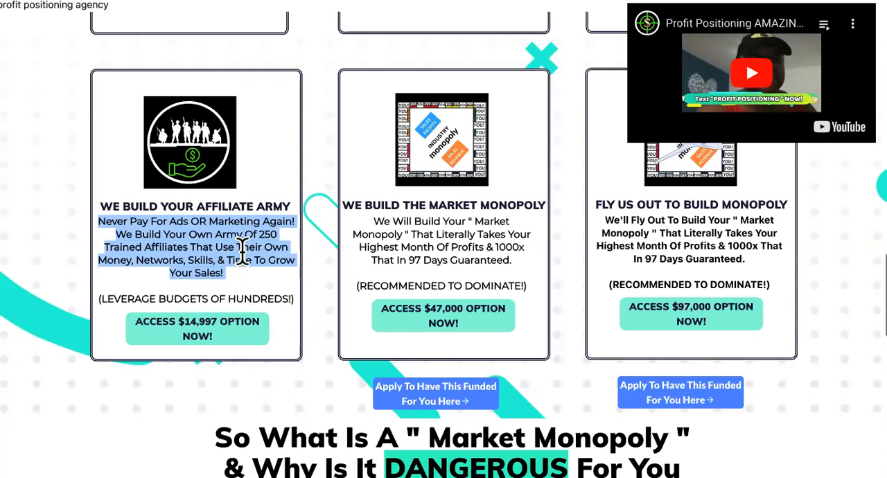
pyautogui.moveTo(335, 205)
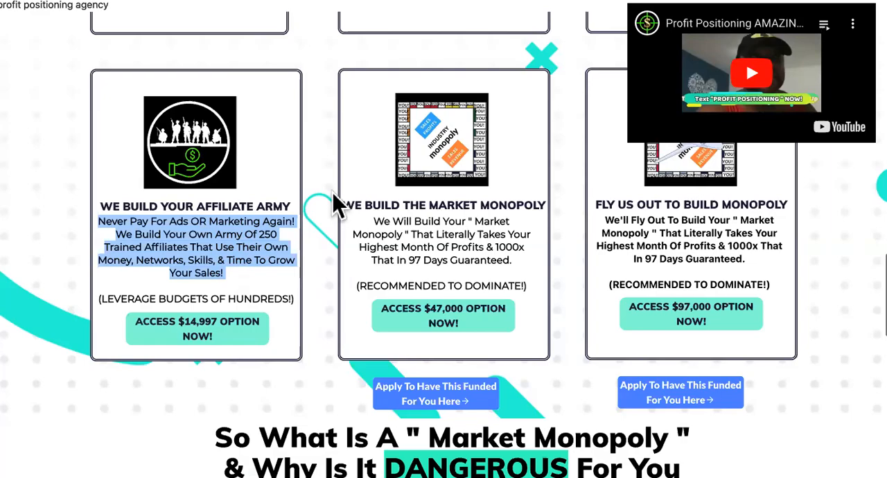
pyautogui.click(751, 72)
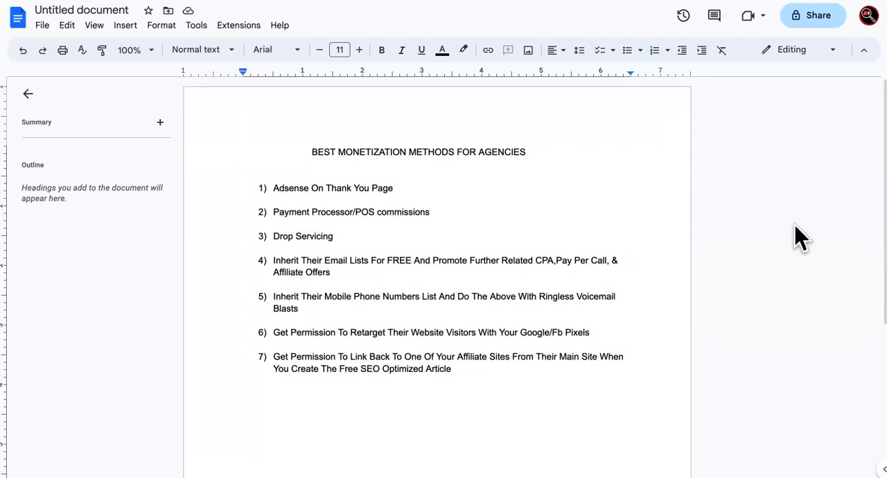
# - Switch back to the Profit Positioning page showing the partner, audiobook and affiliate offer cards
pyautogui.click(244, 223)
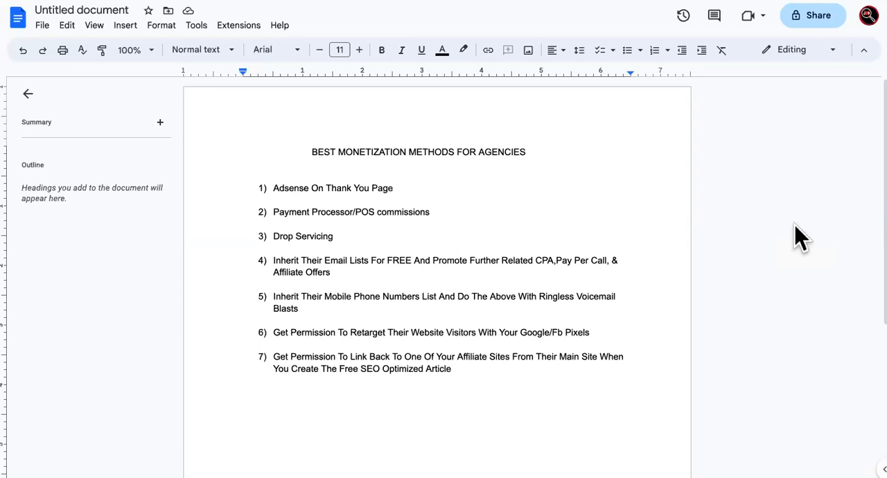
pyautogui.scroll(-3)
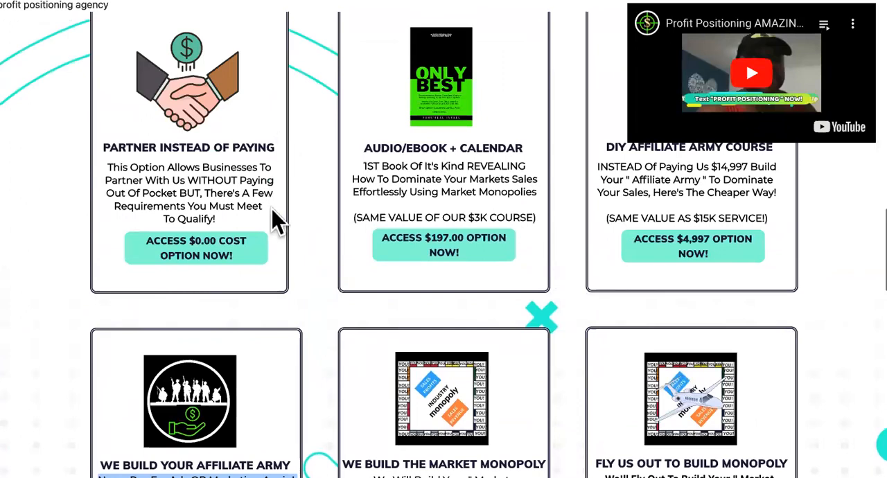
# - Return to the monetization methods doc with the AdSense thank-you page entry highlighted
pyautogui.moveTo(108, 166); pyautogui.dragTo(262, 205)
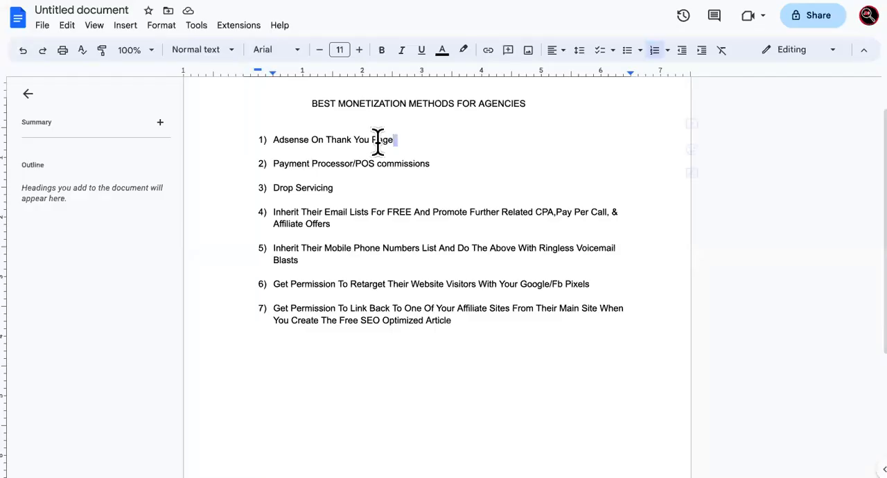
# - Select the first method, 'Adsense On Thank You Page', in the list
pyautogui.tripleClick(333, 139)
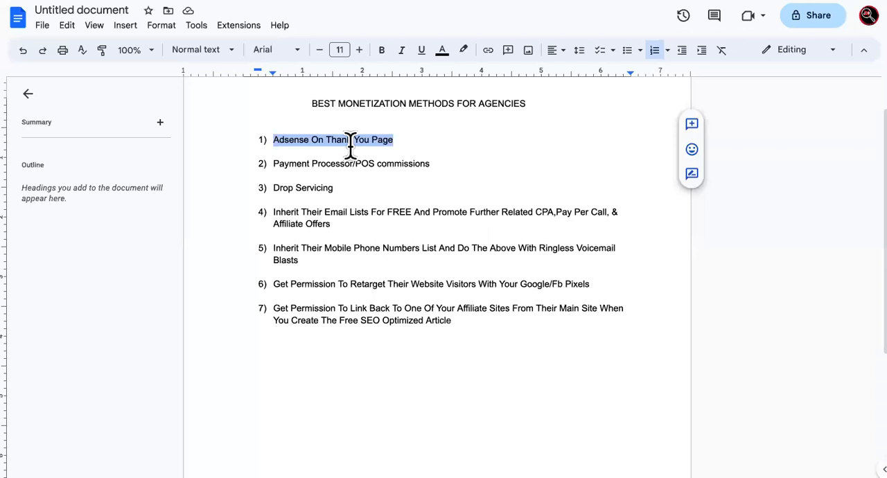
pyautogui.moveTo(435, 125)
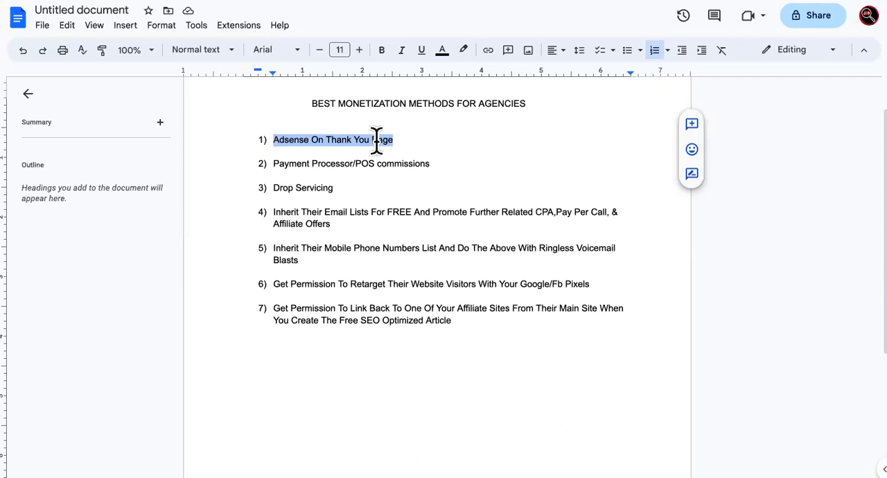
pyautogui.moveTo(371, 139)
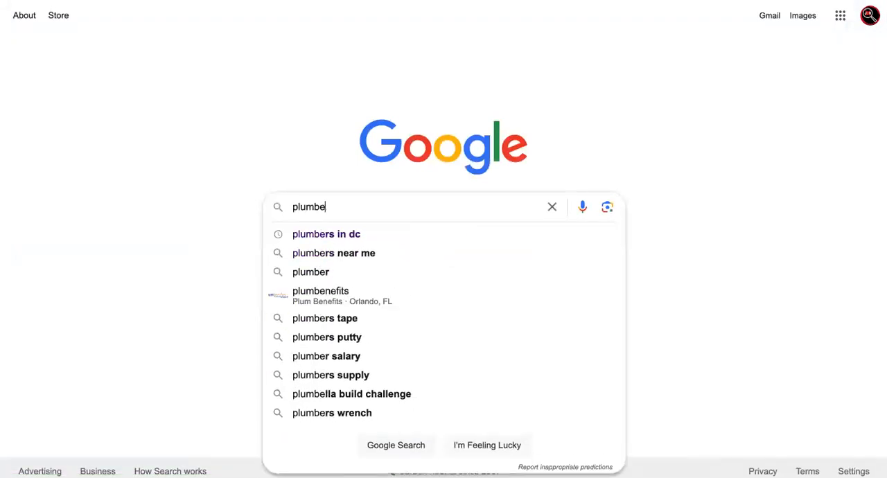
# - Search Google for 'restaurants in st.louis' via the autocomplete suggestion
pyautogui.write('restua')
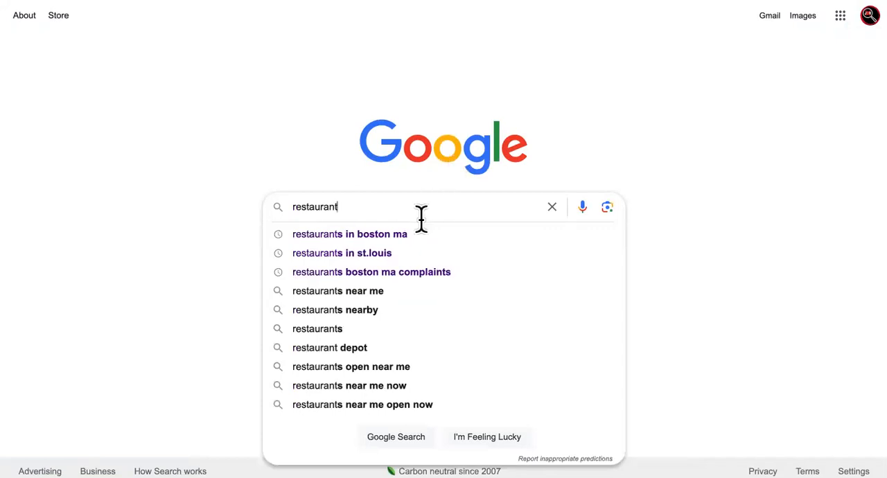
pyautogui.click(341, 253)
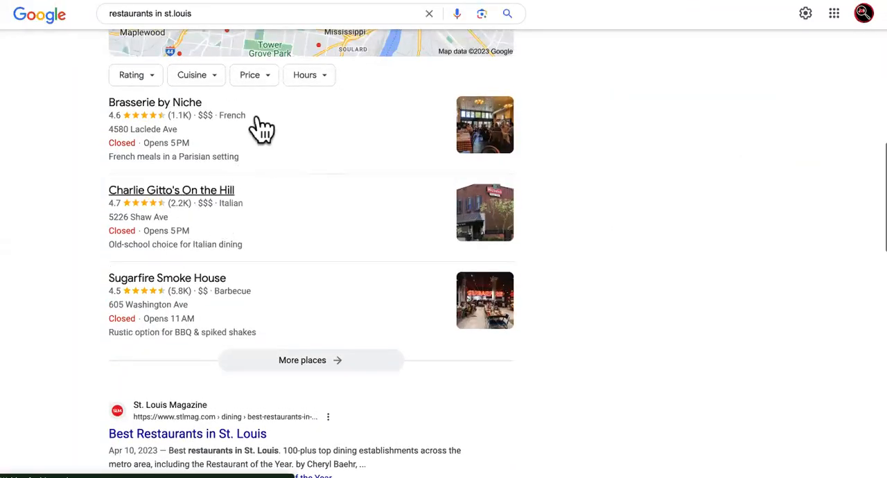
pyautogui.moveTo(266, 284)
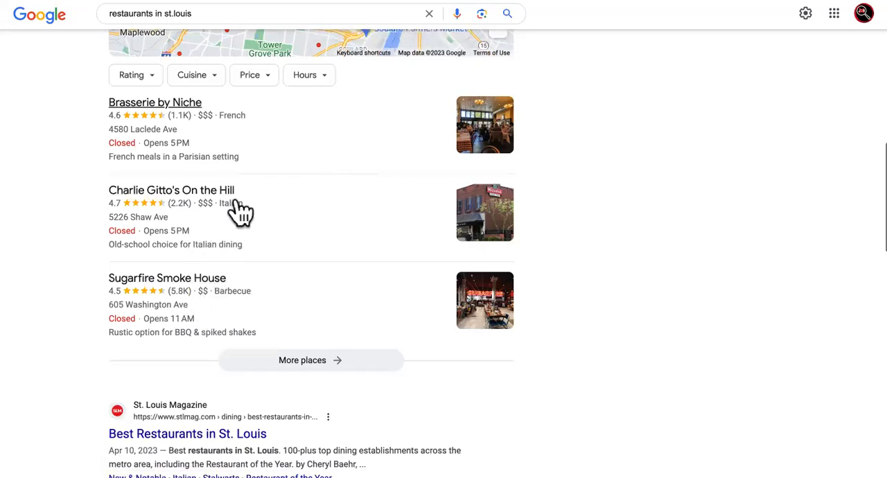
pyautogui.moveTo(287, 304)
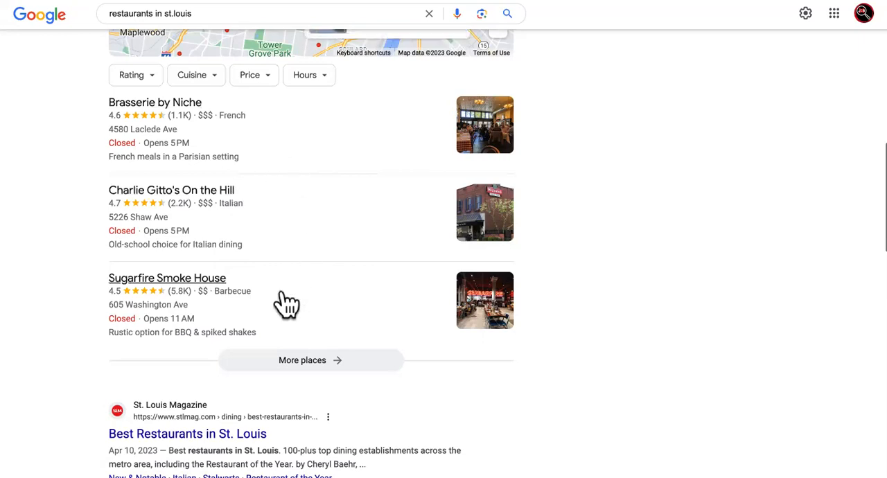
pyautogui.moveTo(287, 249)
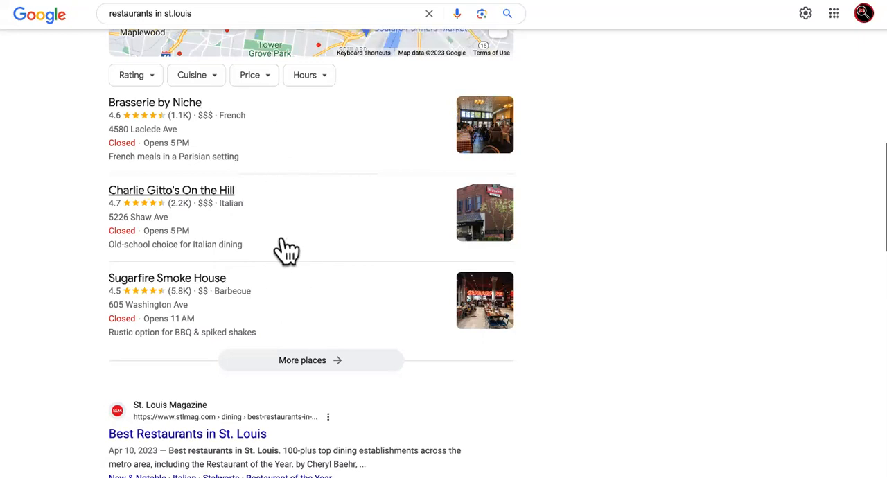
pyautogui.moveTo(309, 223)
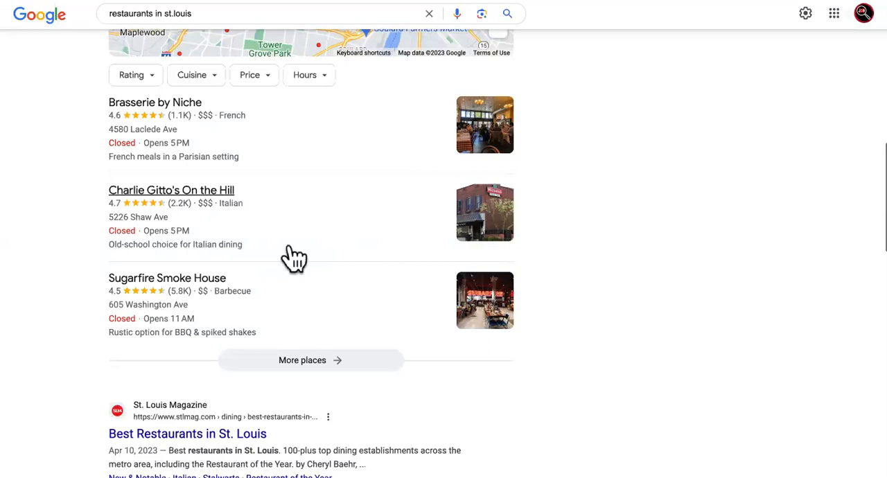
pyautogui.moveTo(312, 224)
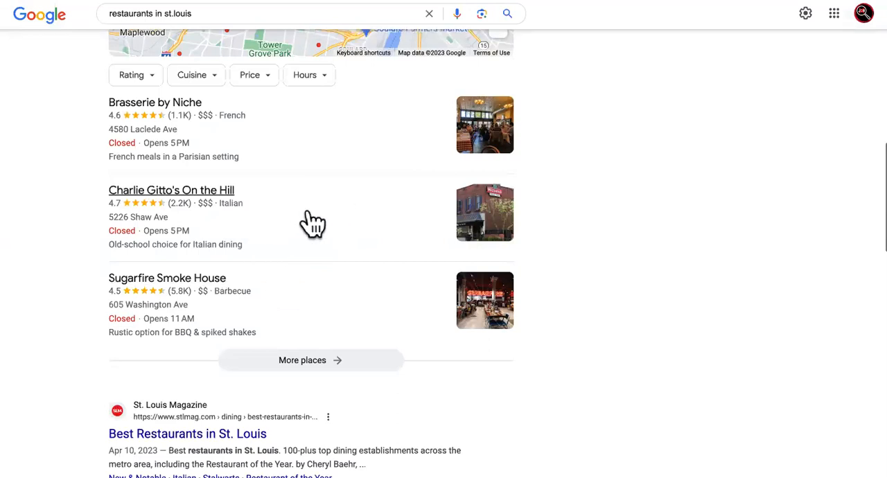
pyautogui.moveTo(321, 235)
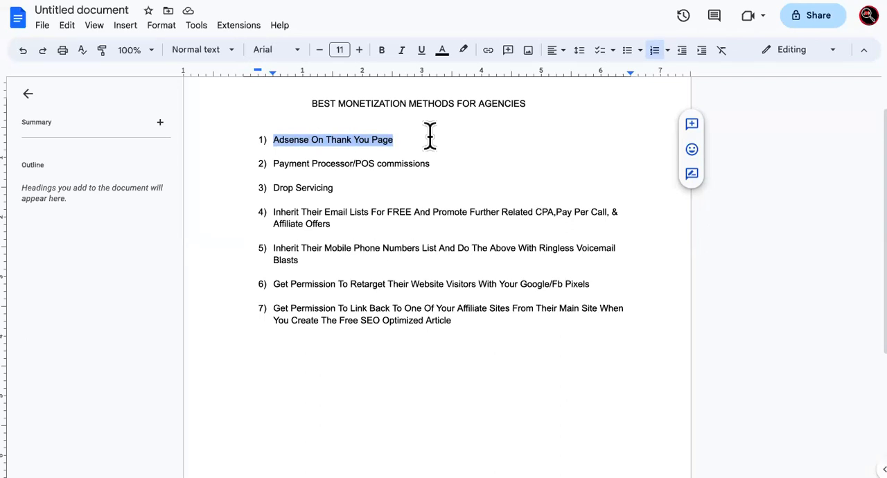
# - Select list item 1, 'Adsense On Thank You Page', while toggling with the St. Louis restaurant results
pyautogui.click(395, 138)
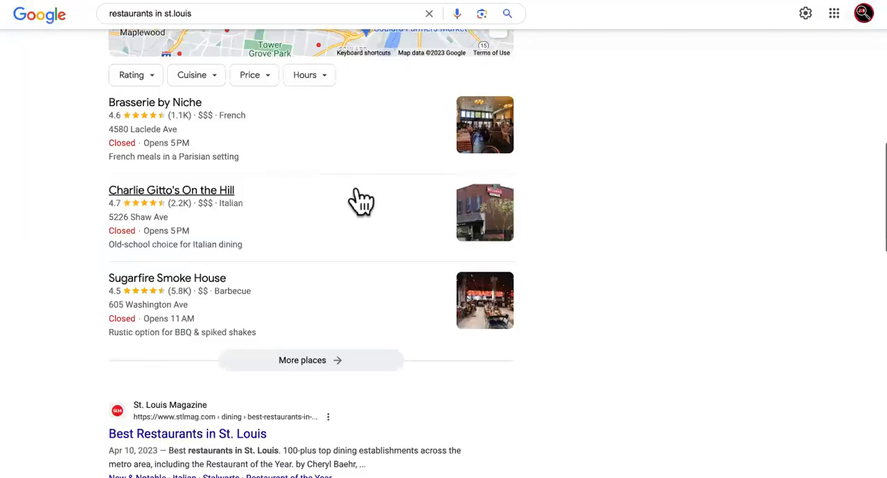
pyautogui.moveTo(316, 129)
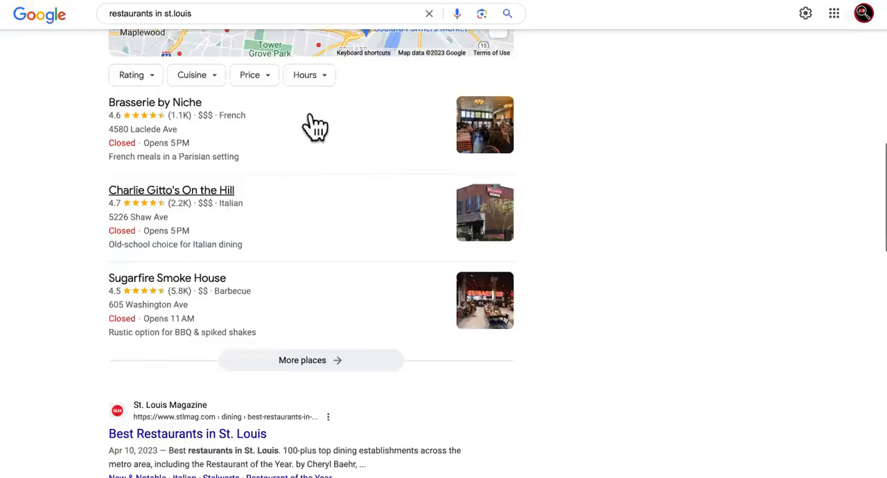
pyautogui.moveTo(297, 233)
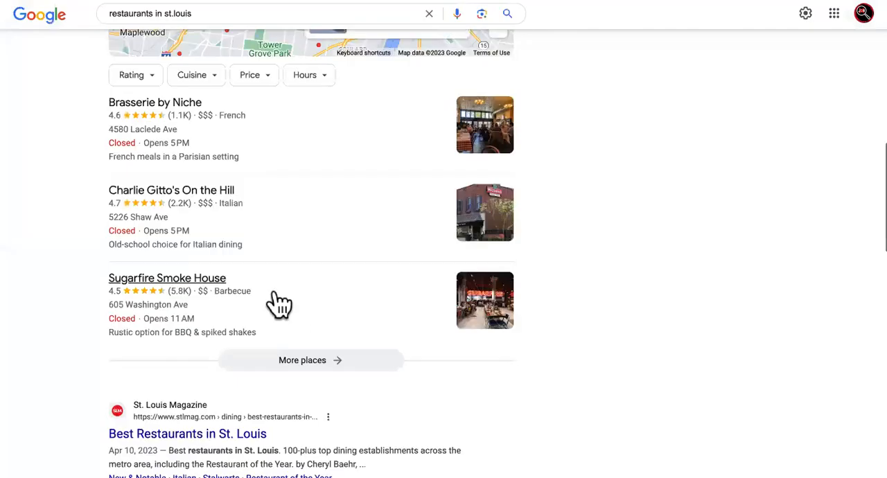
pyautogui.moveTo(341, 227)
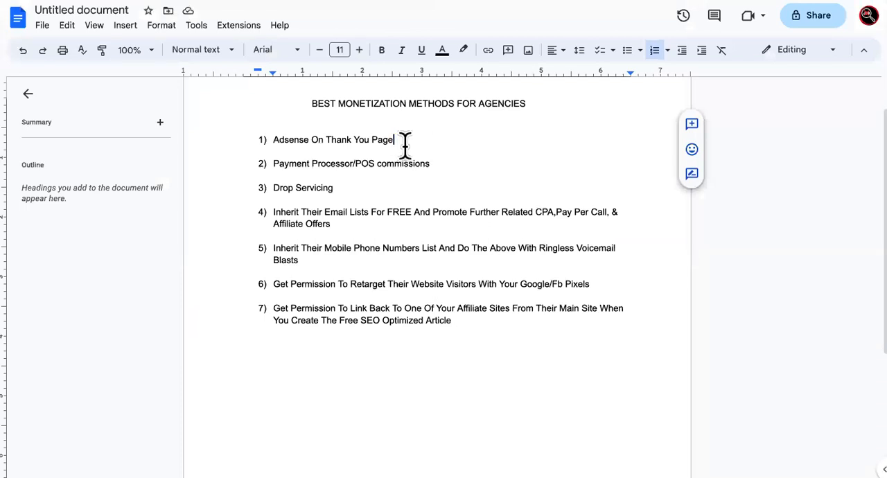
pyautogui.tripleClick(333, 139)
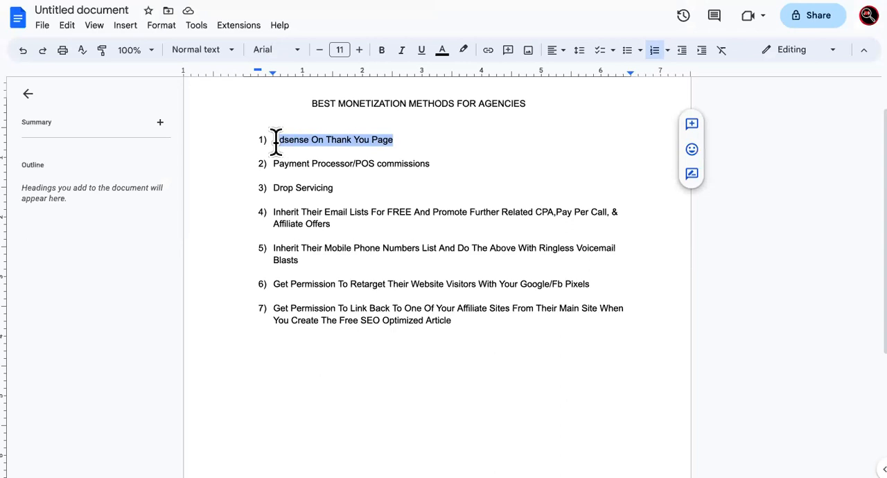
pyautogui.click(397, 138)
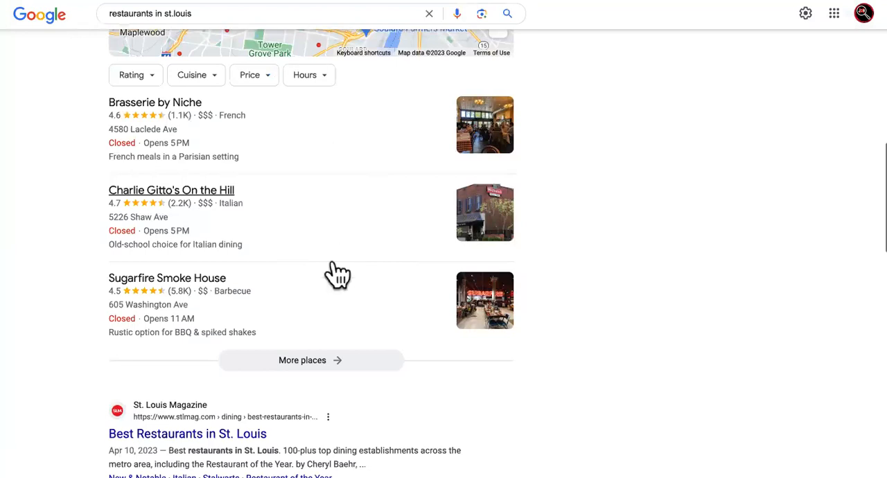
pyautogui.moveTo(470, 123)
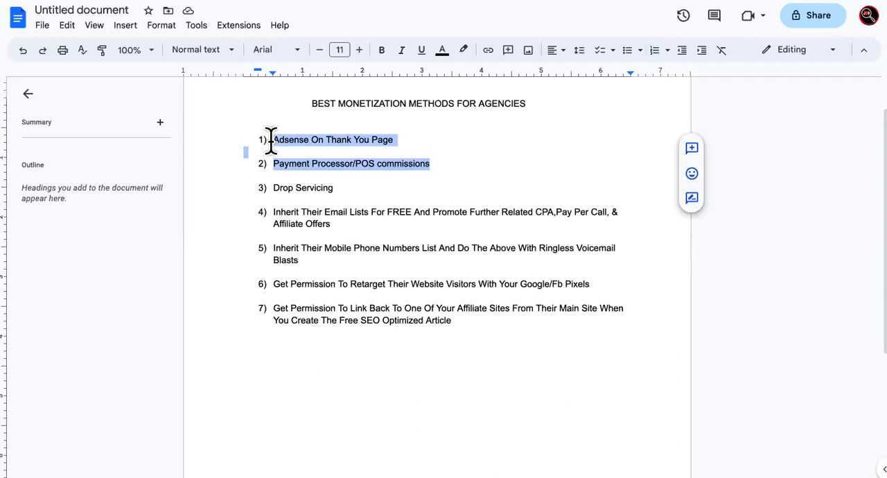
pyautogui.moveTo(359, 150)
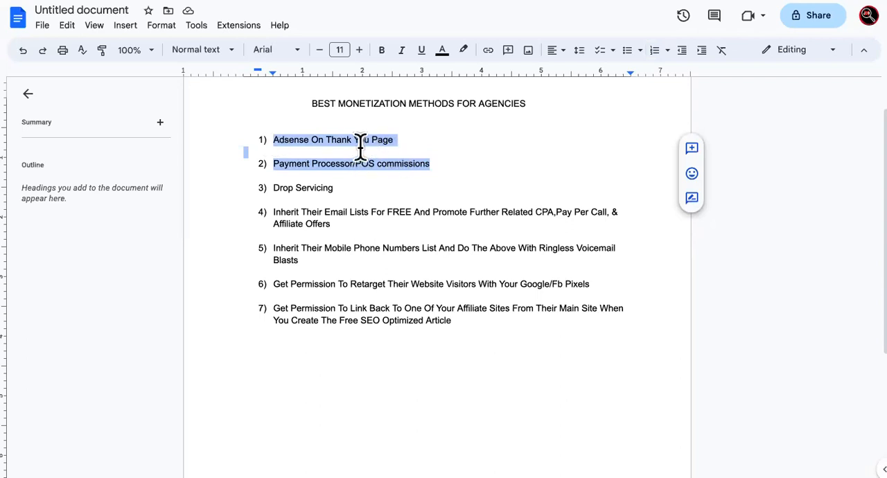
pyautogui.moveTo(359, 139)
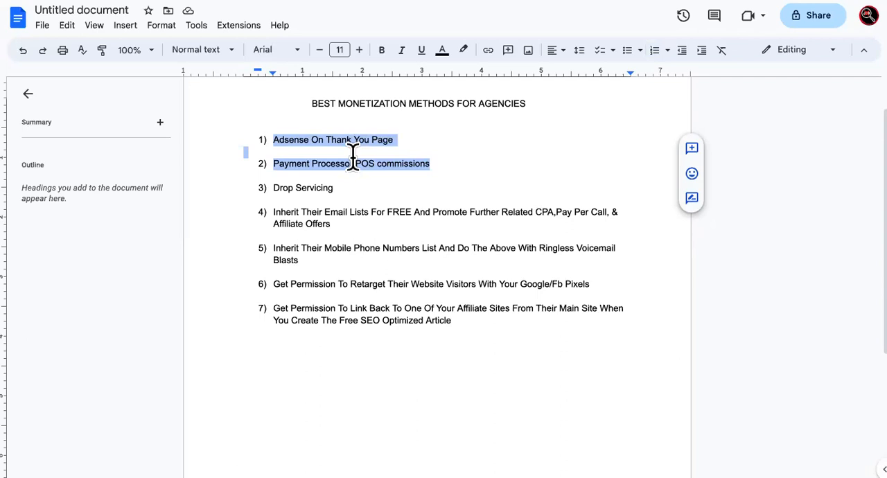
# - Highlight the words 'Drop Servicing' in list item 3
pyautogui.click(333, 189)
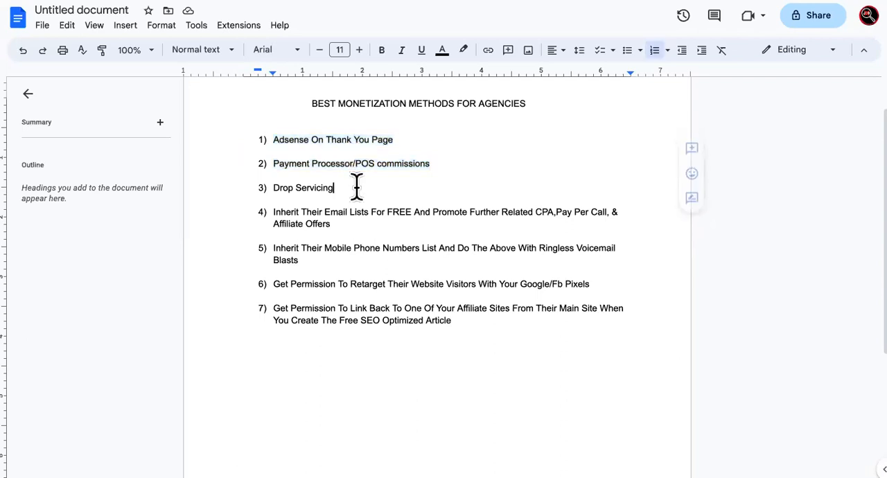
pyautogui.doubleClick(302, 189)
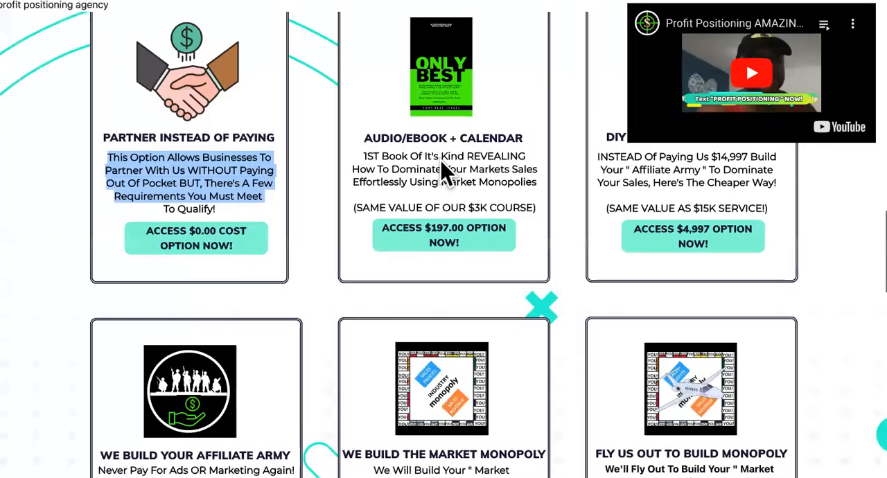
# - Scroll through the agency offer cards, including the Partner Instead of Paying option
pyautogui.scroll(-3)
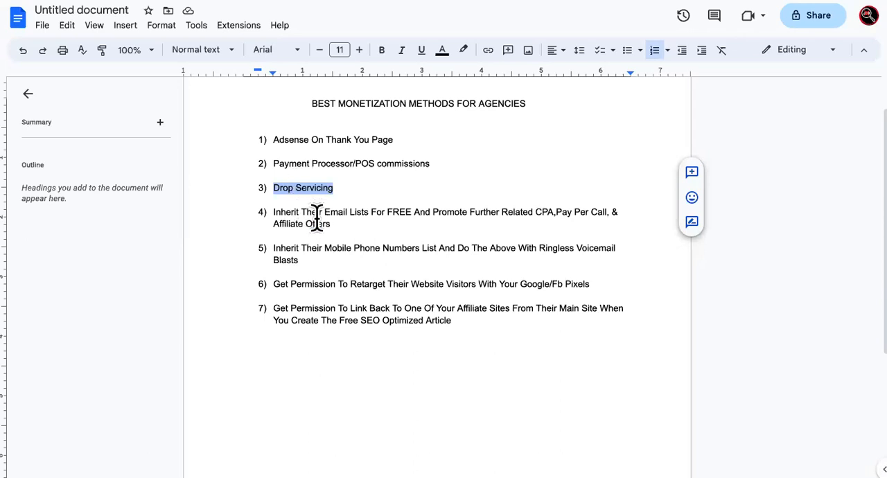
pyautogui.moveTo(314, 235)
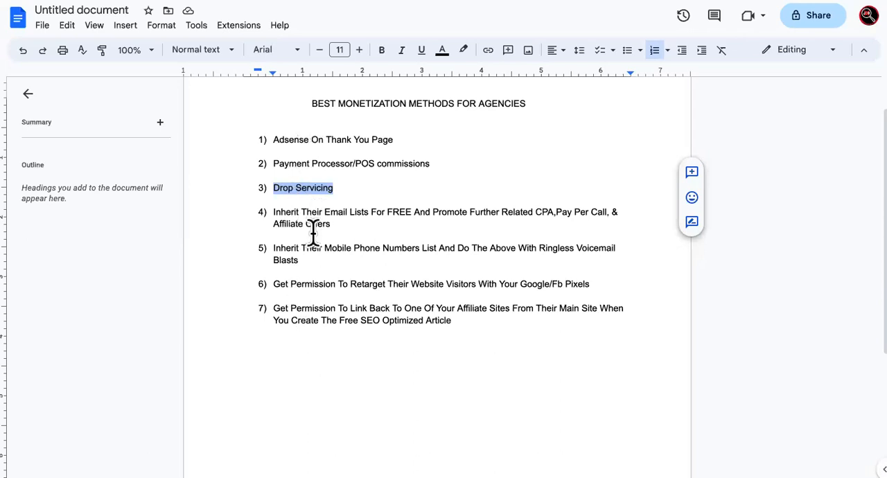
pyautogui.moveTo(325, 210)
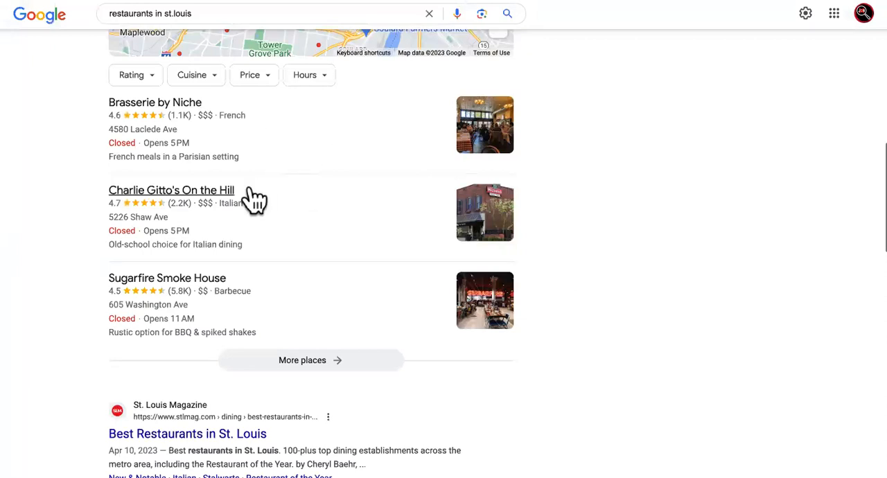
pyautogui.moveTo(284, 225)
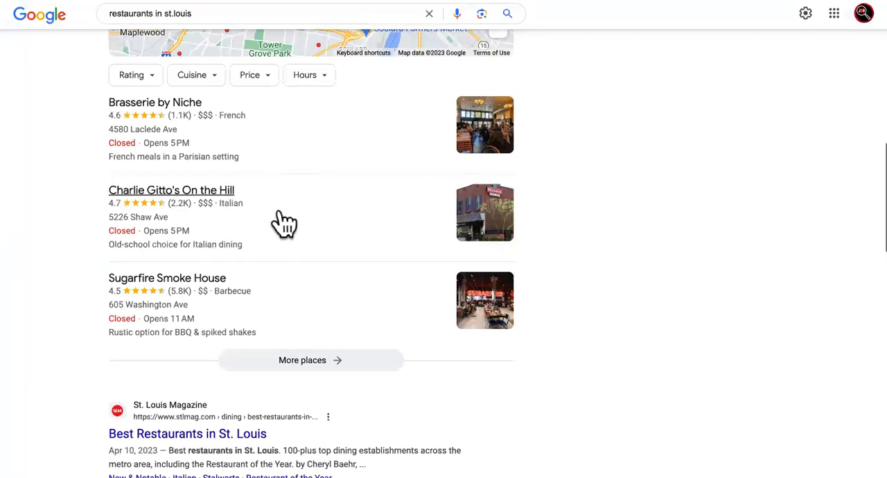
pyautogui.moveTo(238, 228)
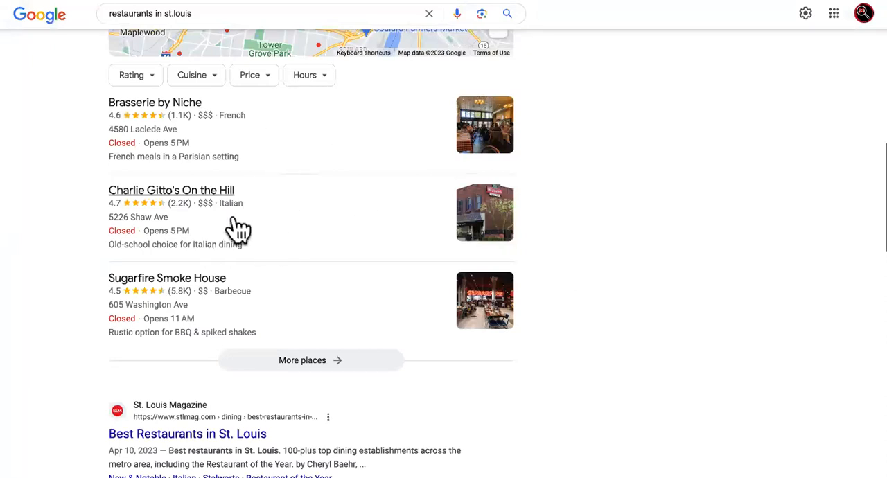
pyautogui.moveTo(270, 230)
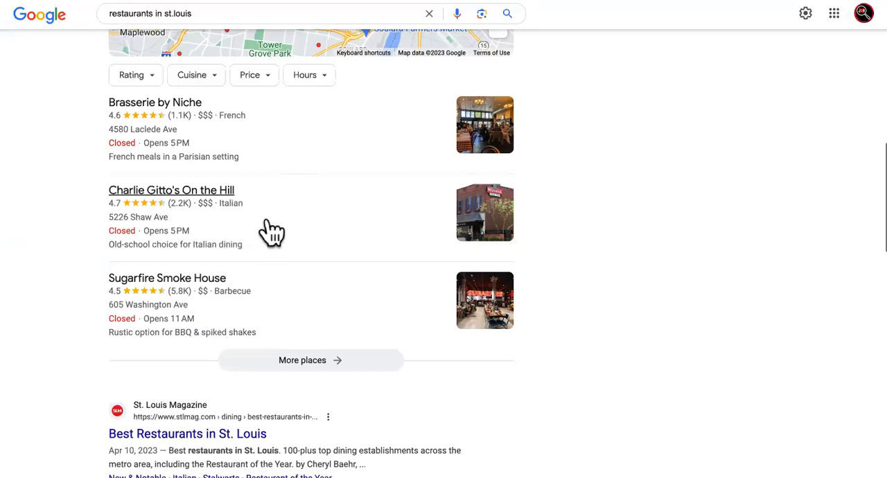
pyautogui.moveTo(293, 227)
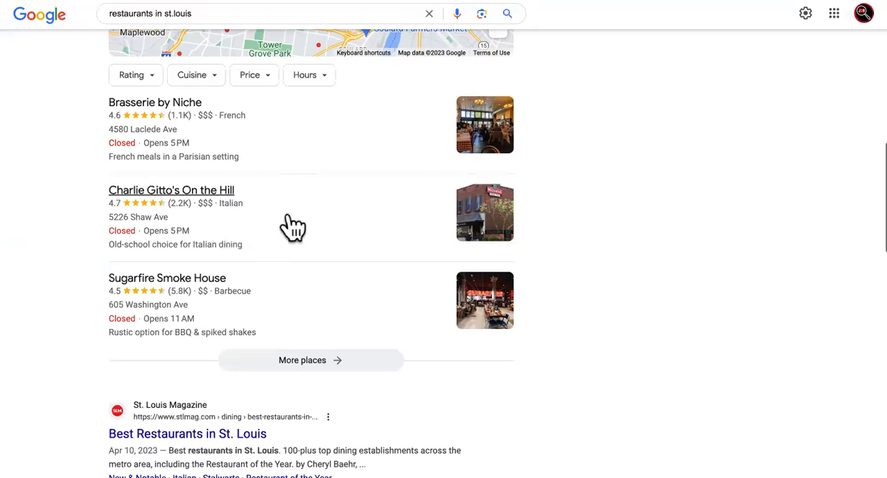
pyautogui.moveTo(298, 211)
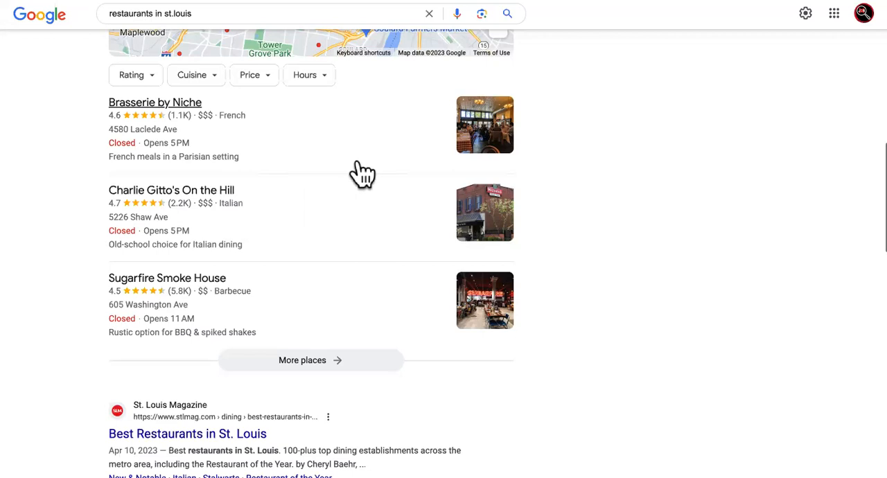
pyautogui.moveTo(296, 205)
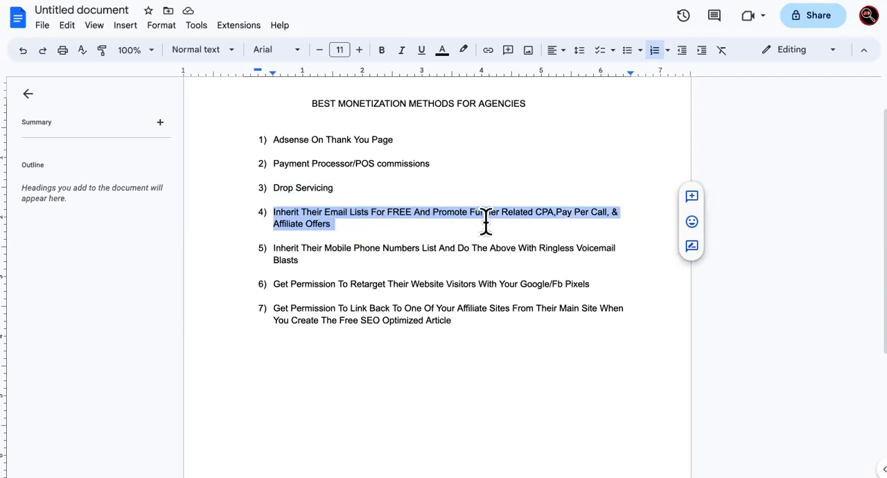
pyautogui.moveTo(594, 222)
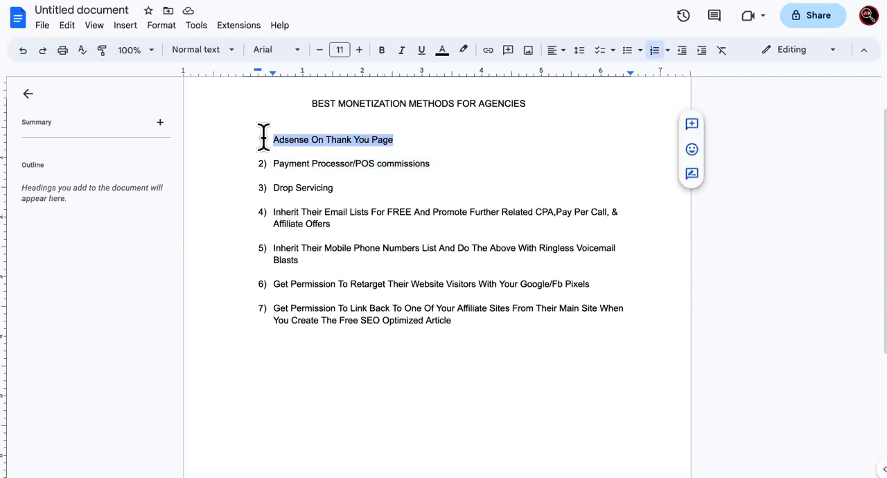
pyautogui.moveTo(441, 163)
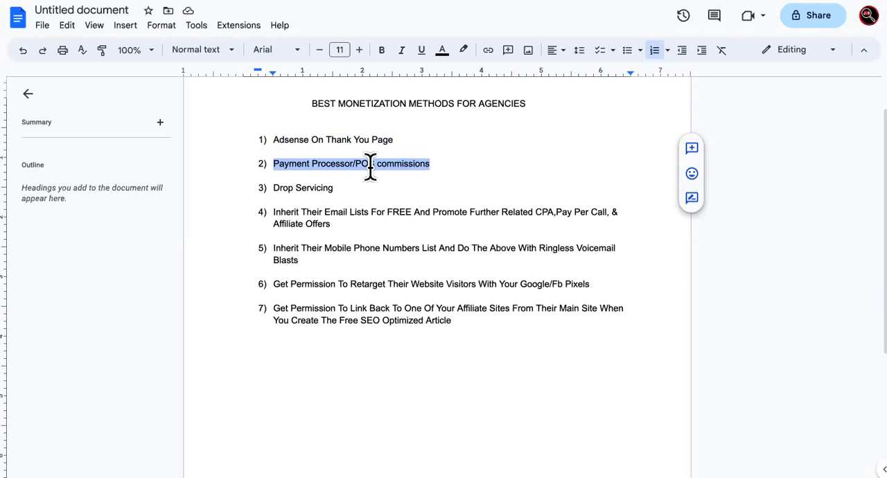
pyautogui.moveTo(408, 166)
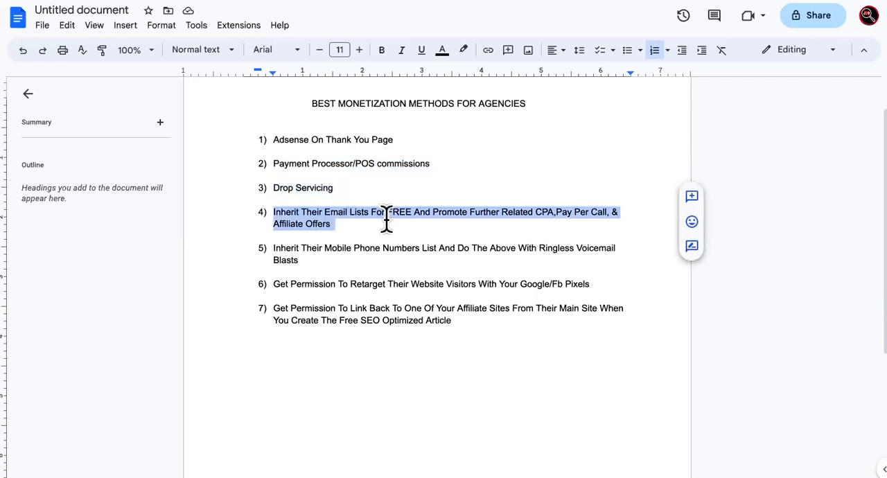
pyautogui.moveTo(515, 220)
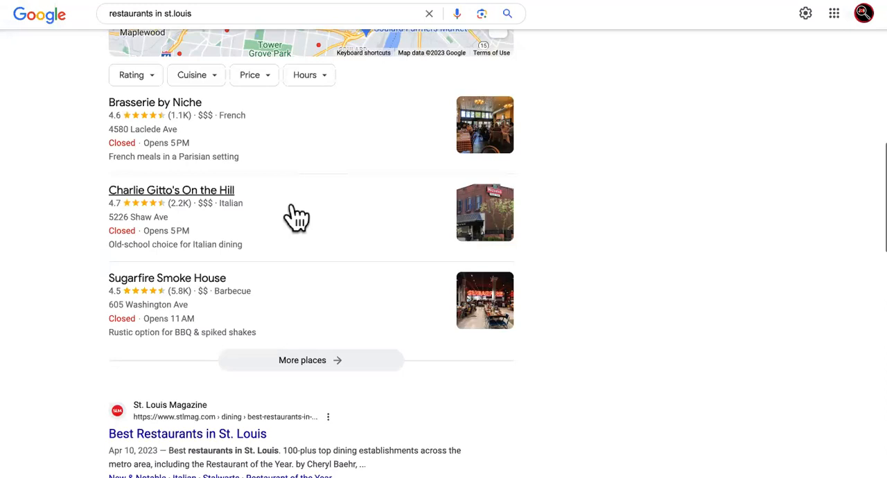
pyautogui.moveTo(319, 243)
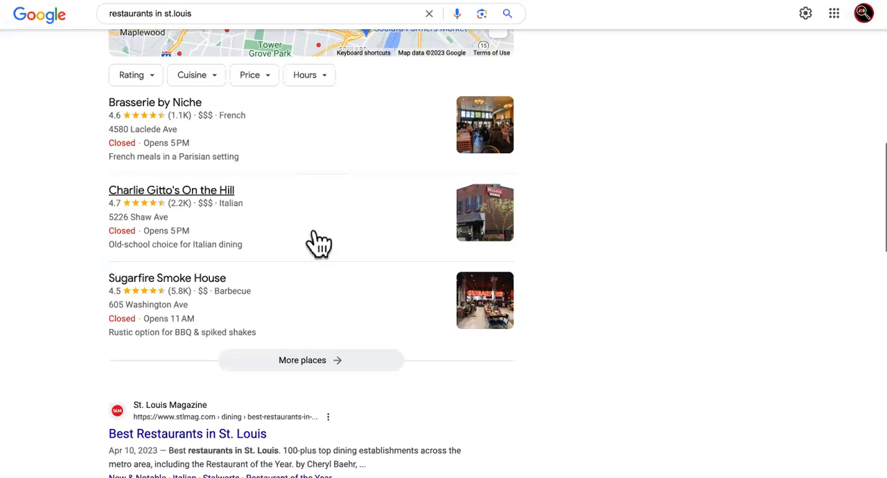
pyautogui.moveTo(482, 62)
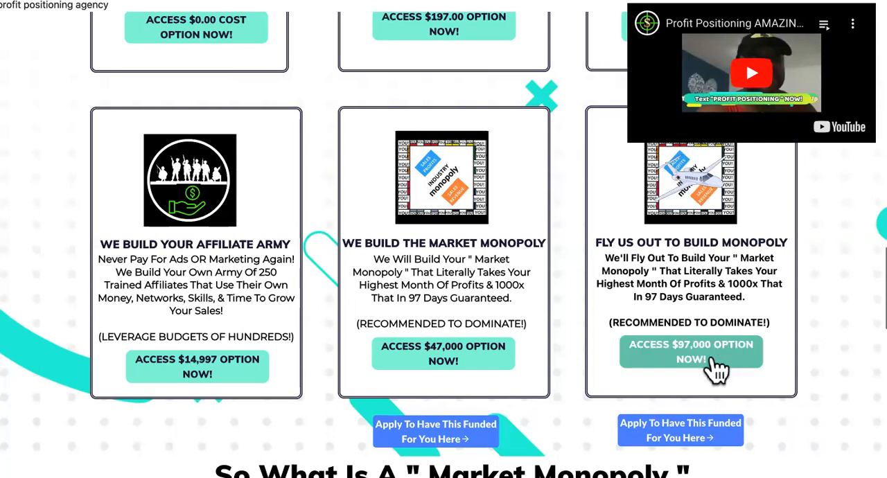
pyautogui.moveTo(714, 360)
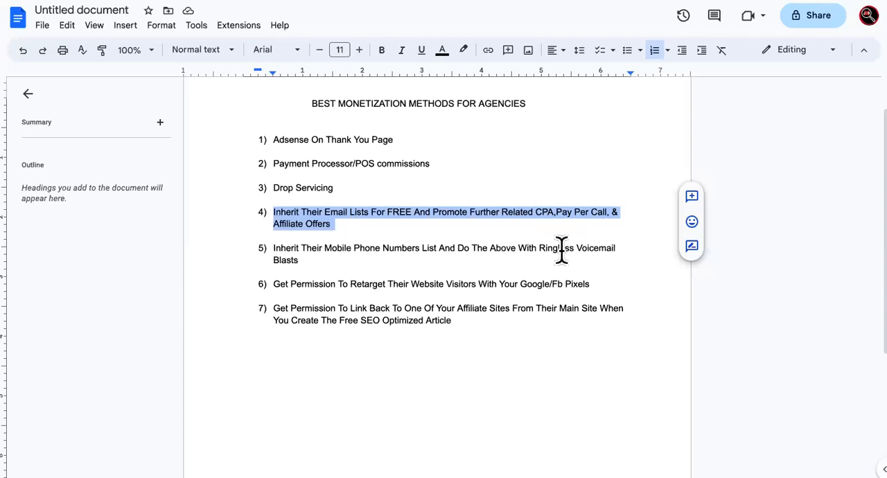
pyautogui.moveTo(543, 219)
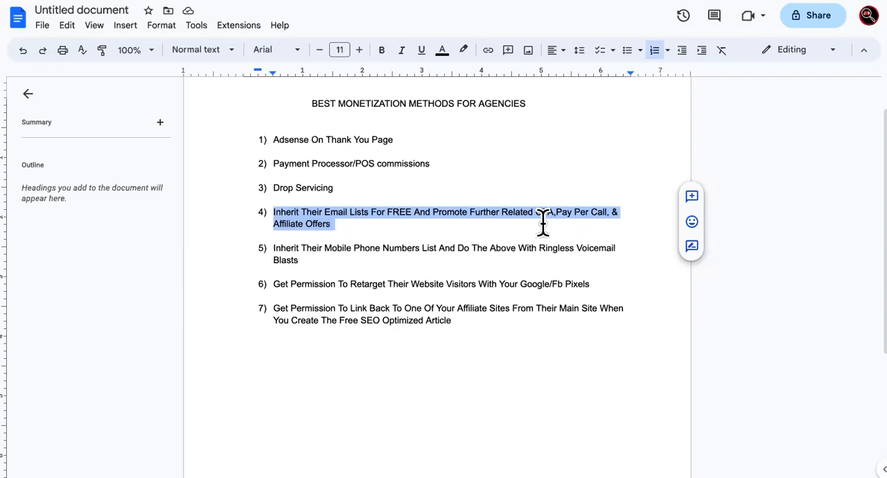
pyautogui.moveTo(502, 255)
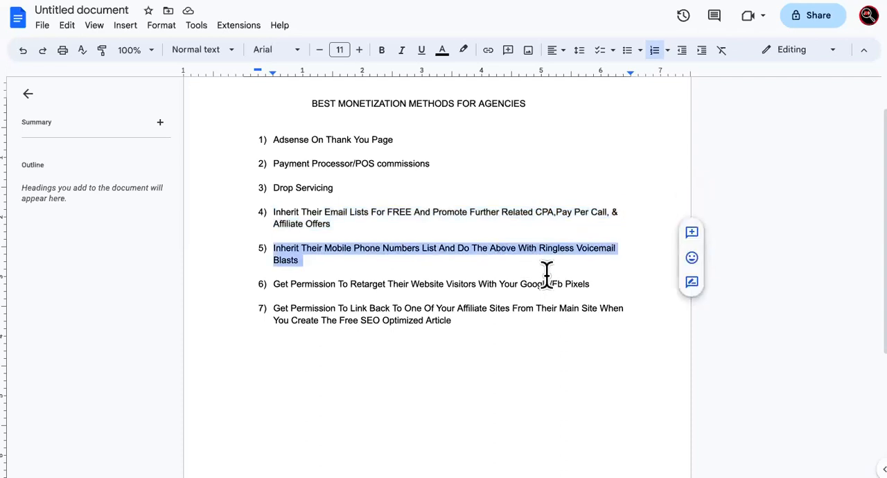
pyautogui.click(515, 211)
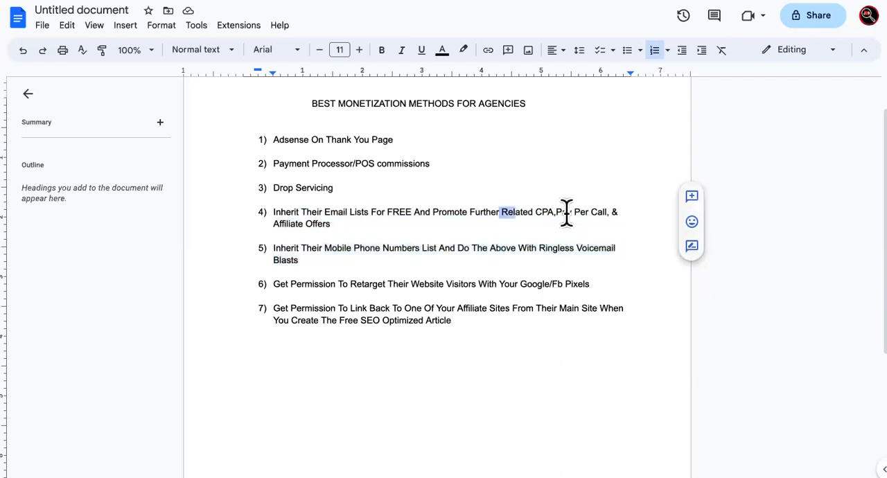
pyautogui.moveTo(502, 212); pyautogui.dragTo(330, 225)
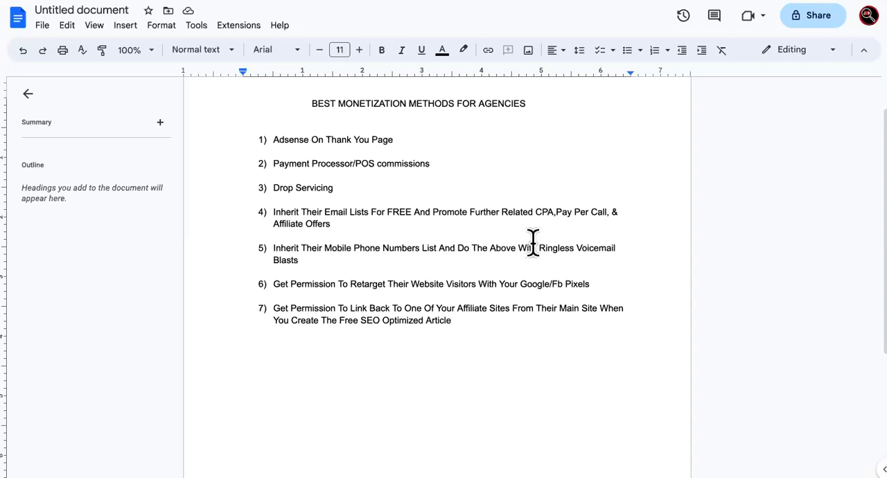
pyautogui.scroll(-3)
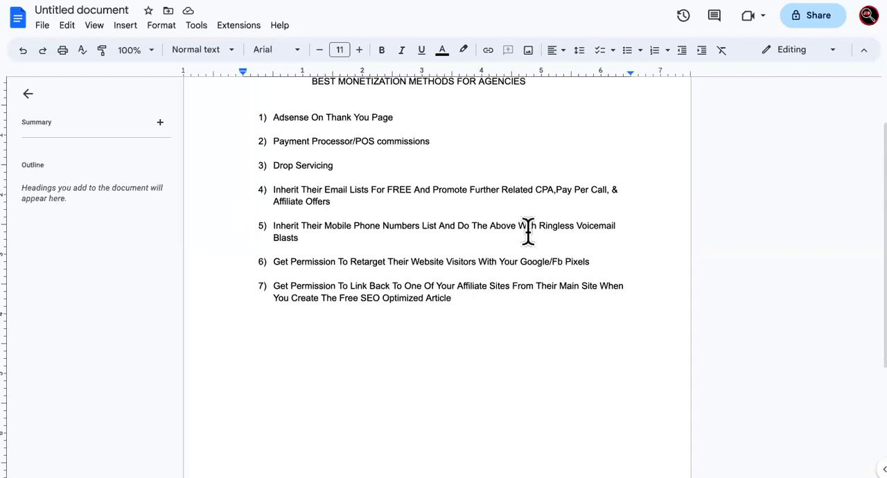
pyautogui.moveTo(513, 150)
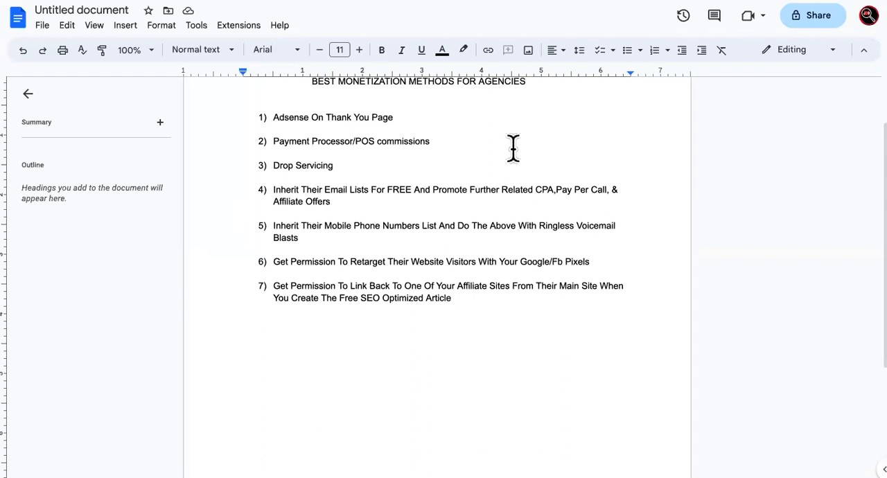
pyautogui.moveTo(602, 278)
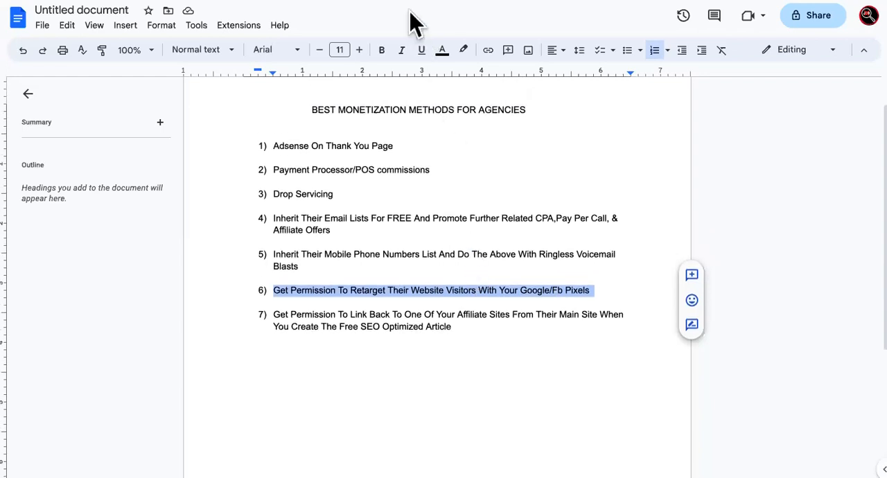
pyautogui.moveTo(422, 135)
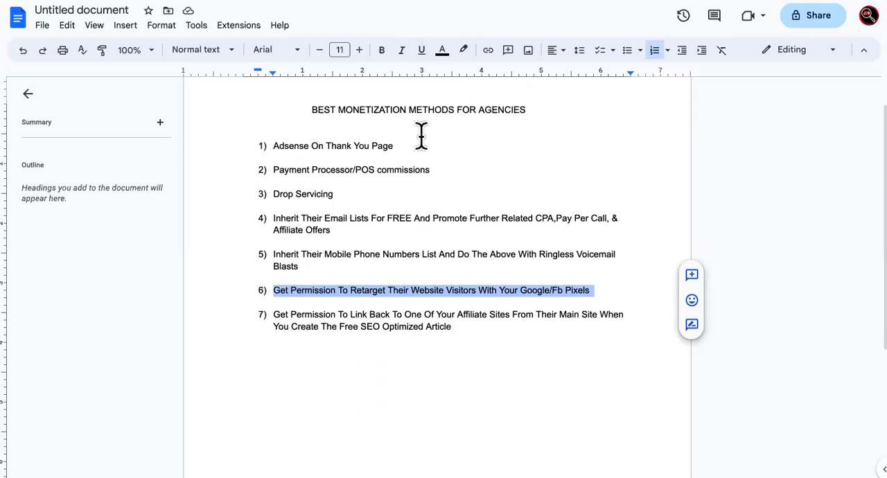
pyautogui.moveTo(555, 291)
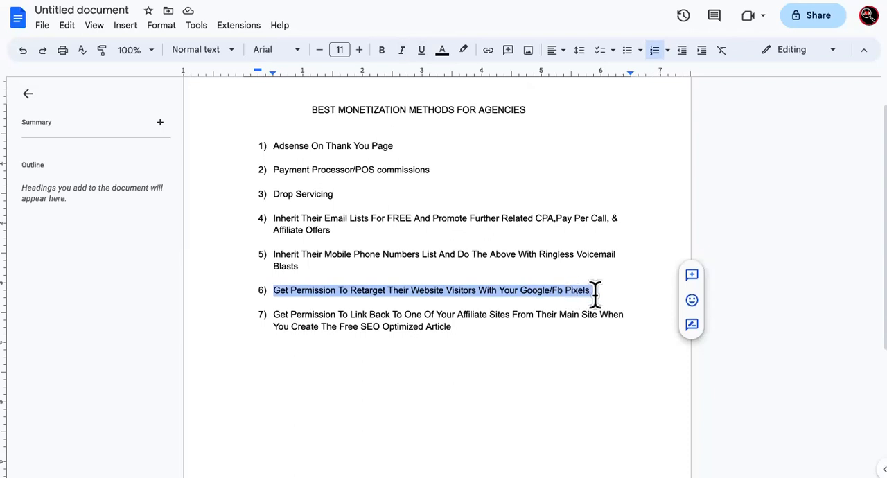
pyautogui.click(580, 289)
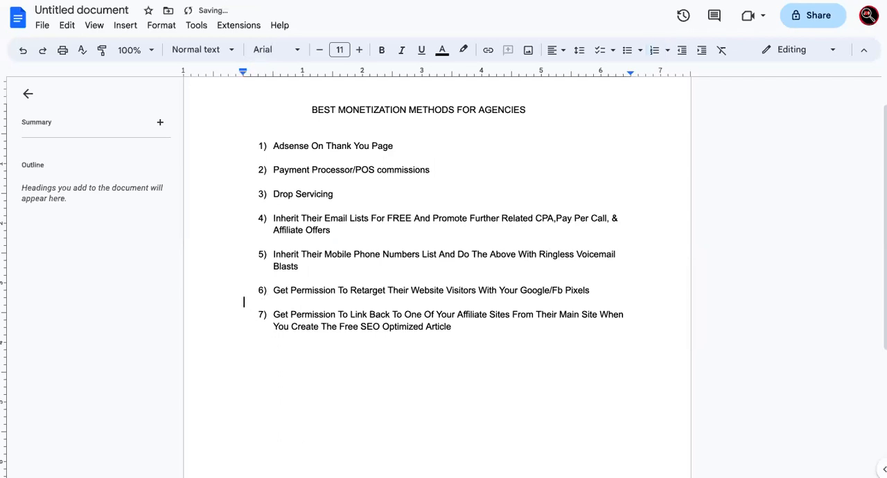
pyautogui.moveTo(421, 298)
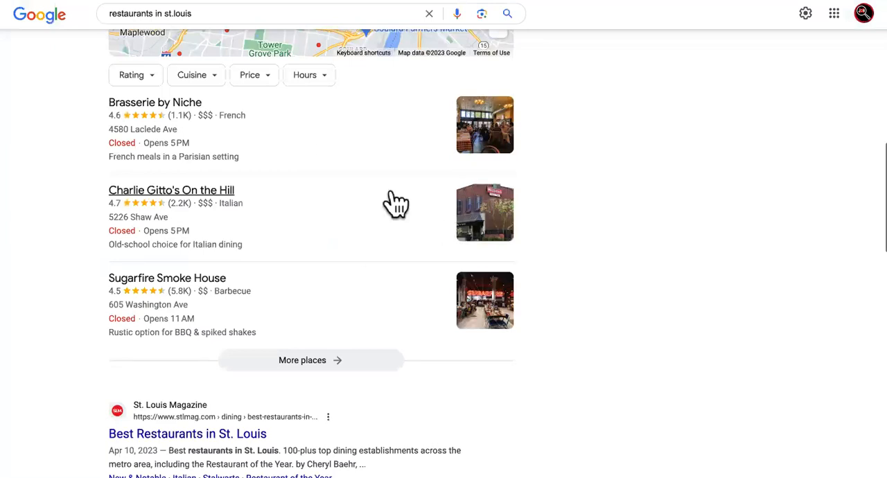
pyautogui.moveTo(359, 276)
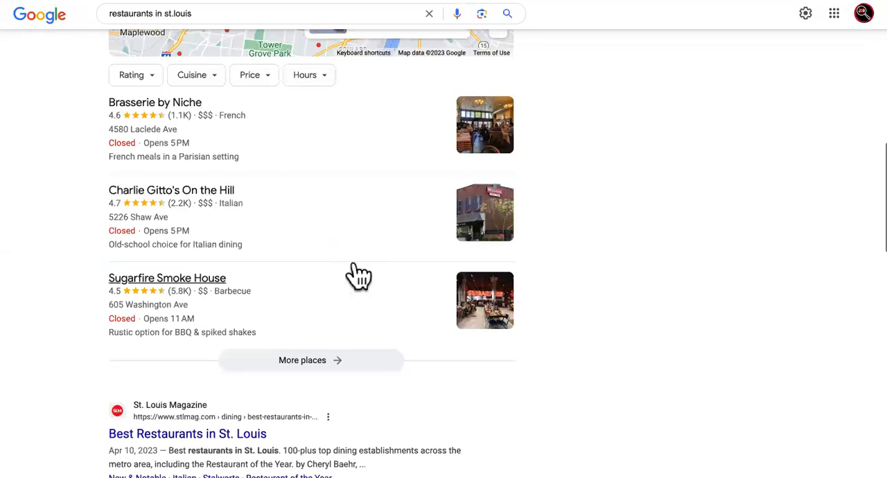
pyautogui.moveTo(485, 299)
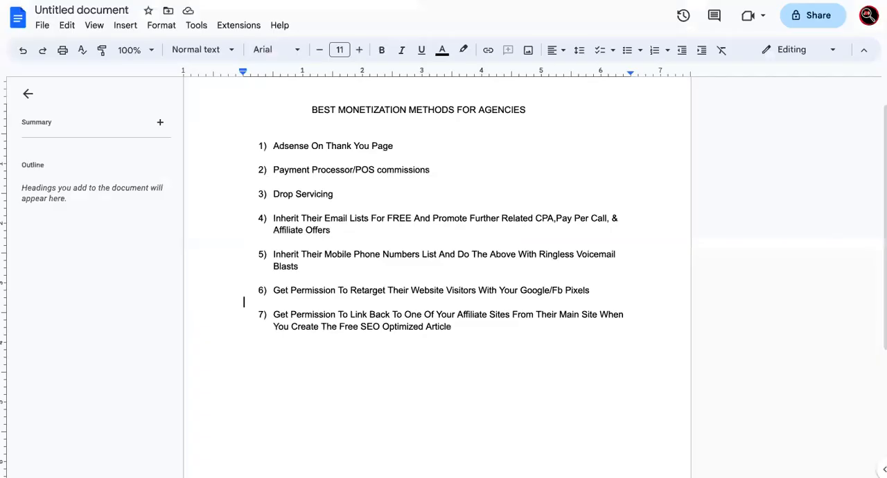
pyautogui.moveTo(640, 311)
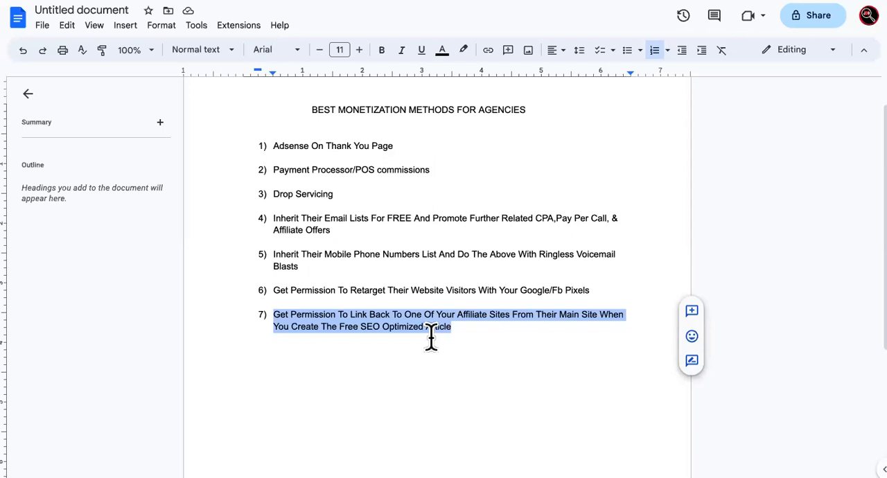
pyautogui.moveTo(464, 325)
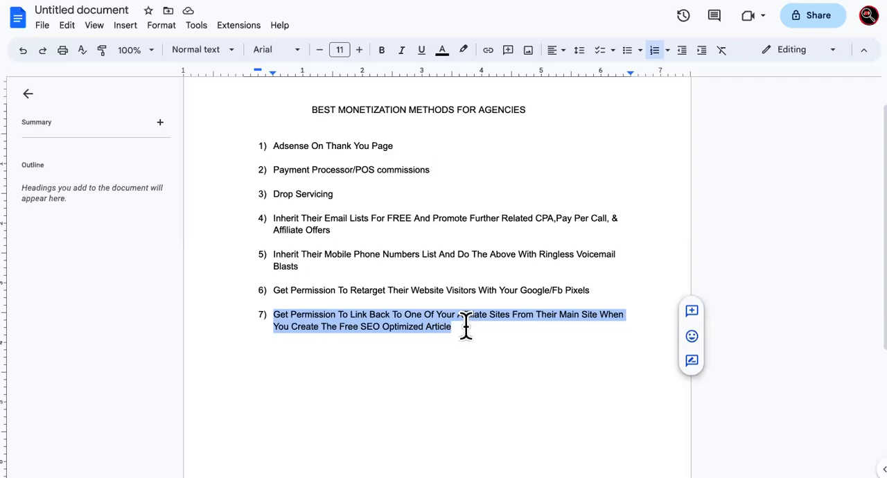
pyautogui.click(379, 326)
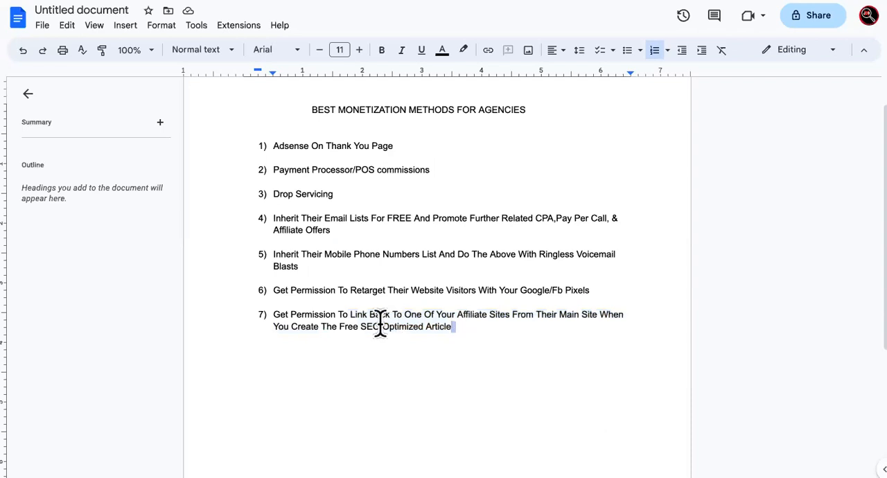
pyautogui.moveTo(455, 325); pyautogui.dragTo(341, 325)
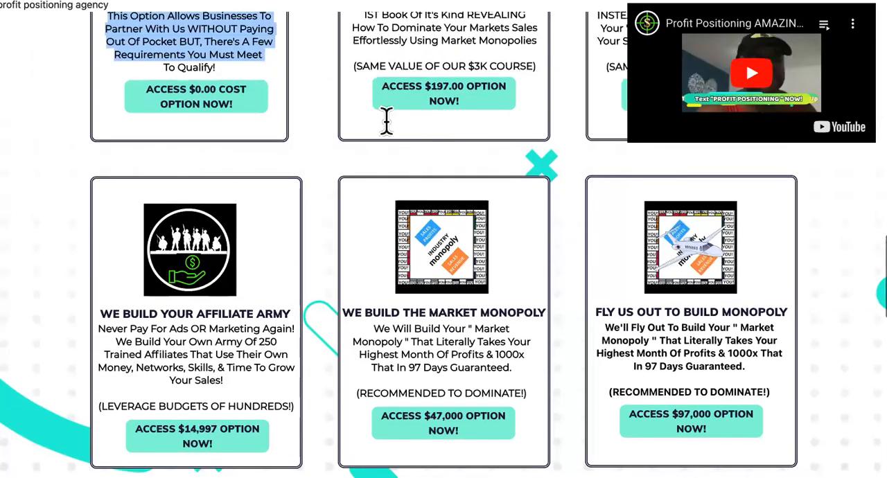
# - Scroll down the agency pricing cards past the affiliate army and market monopoly options
pyautogui.scroll(-3)
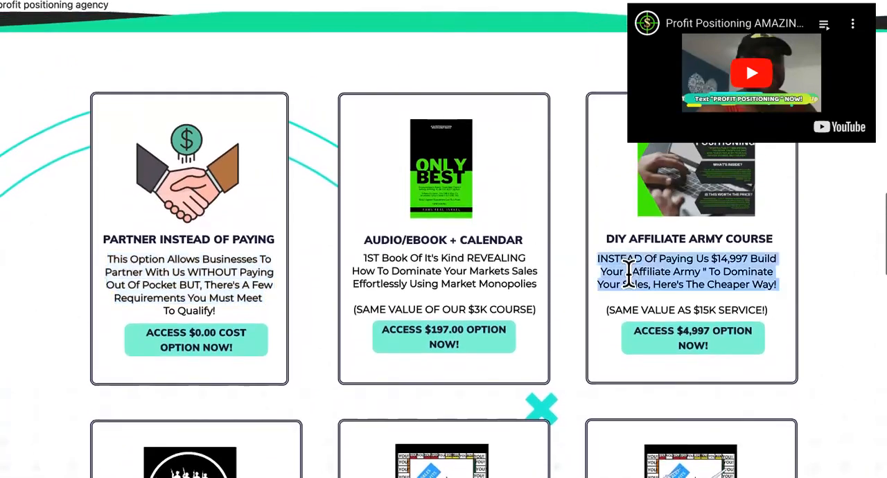
pyautogui.scroll(-3)
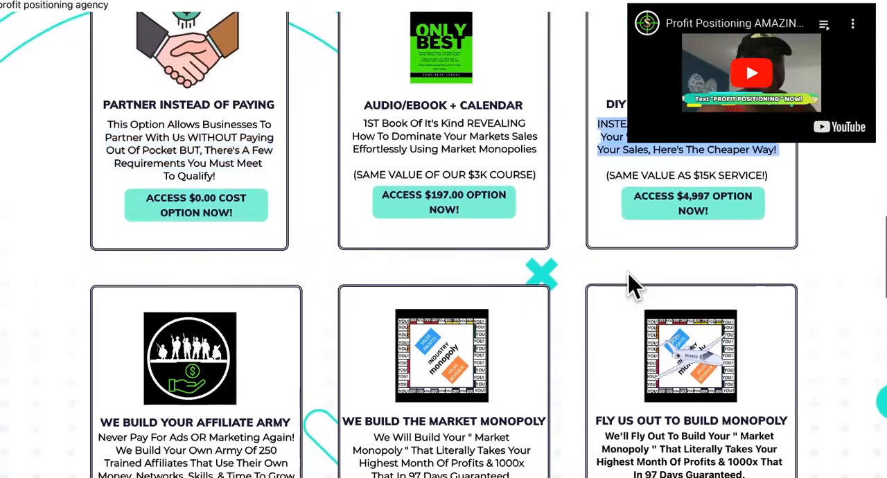
pyautogui.scroll(-3)
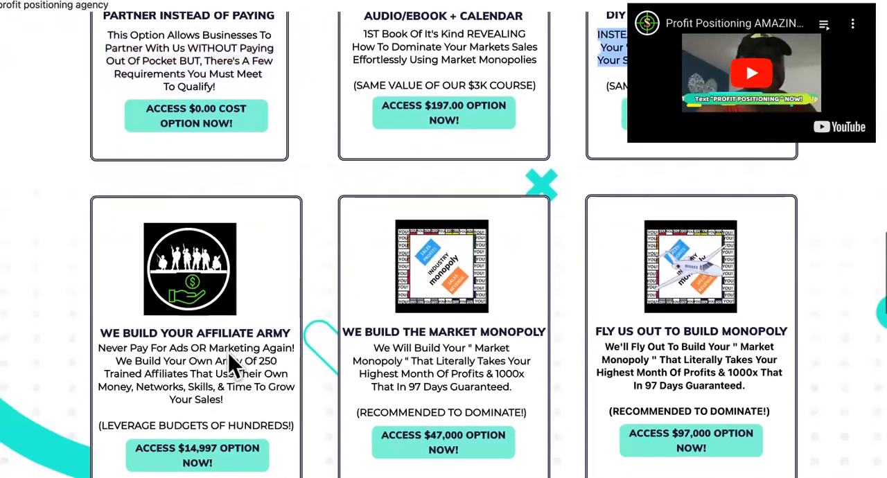
pyautogui.moveTo(242, 377)
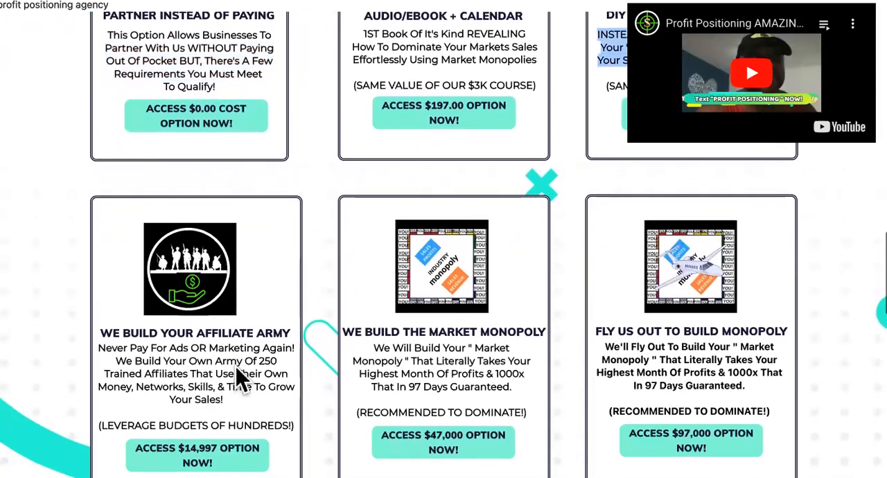
pyautogui.moveTo(238, 357)
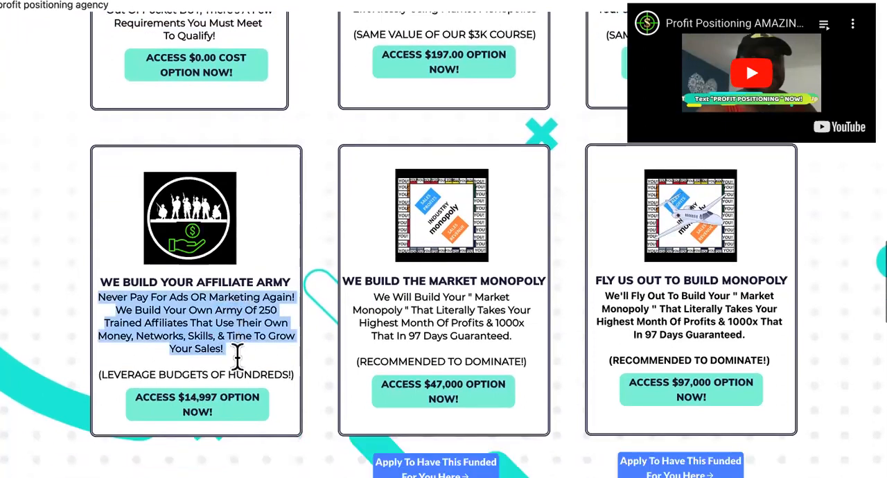
pyautogui.scroll(-3)
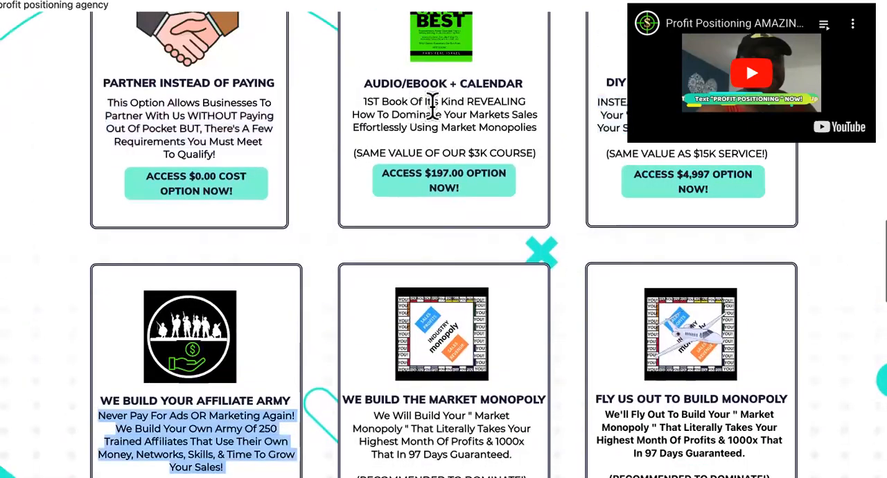
pyautogui.scroll(-3)
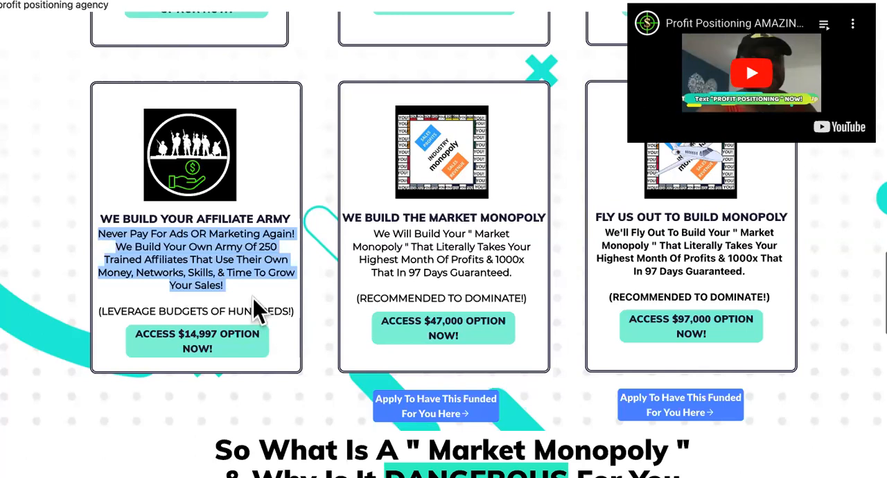
pyautogui.moveTo(230, 281)
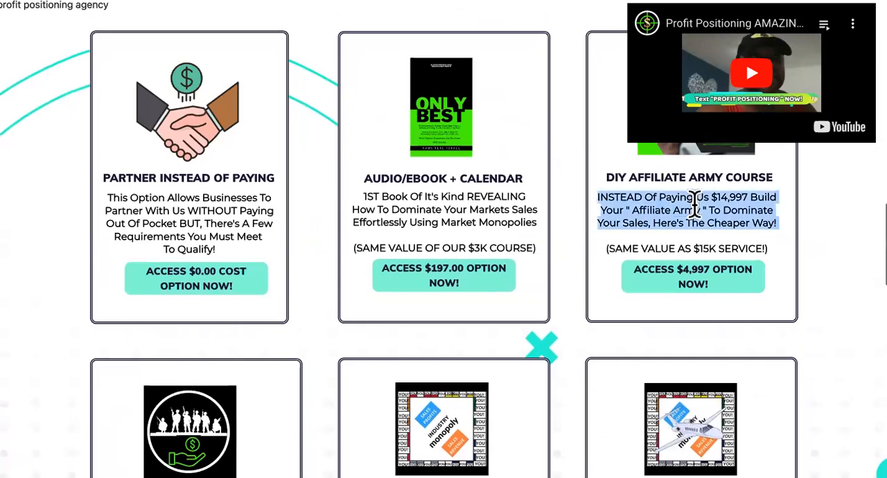
pyautogui.scroll(-3)
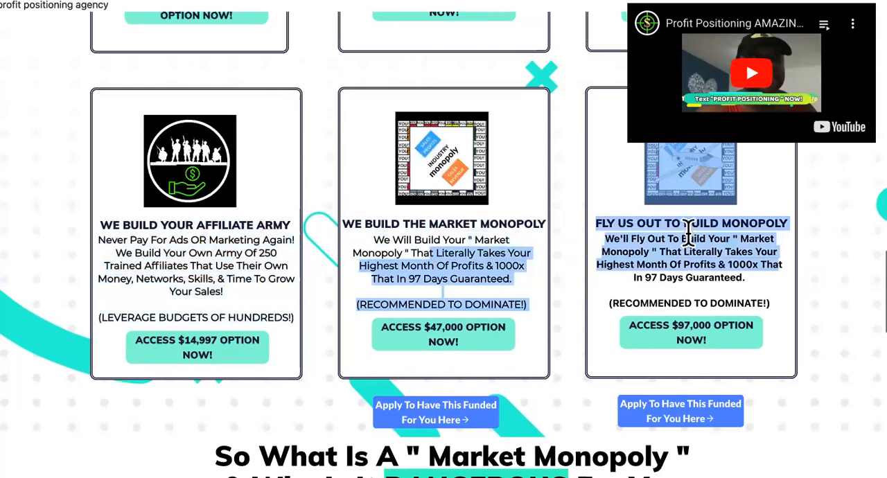
pyautogui.scroll(-3)
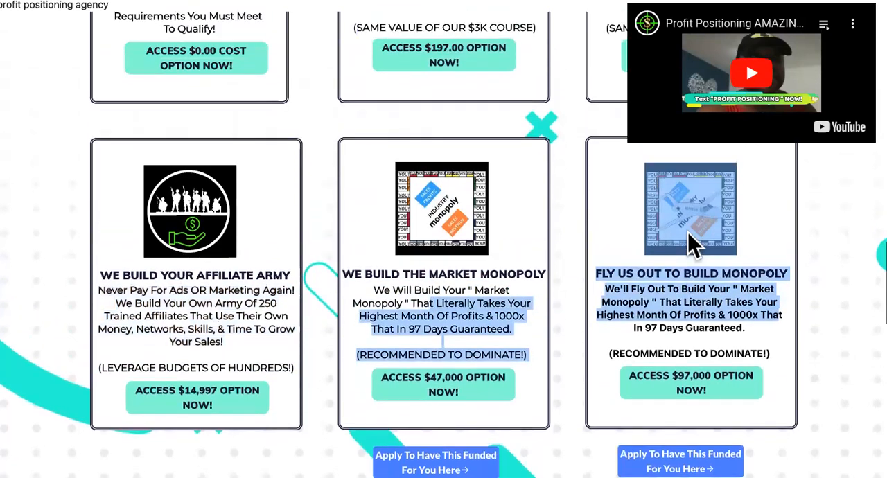
# - Scroll to the 'We Build Your Affiliate Army' card and its description
pyautogui.scroll(-3)
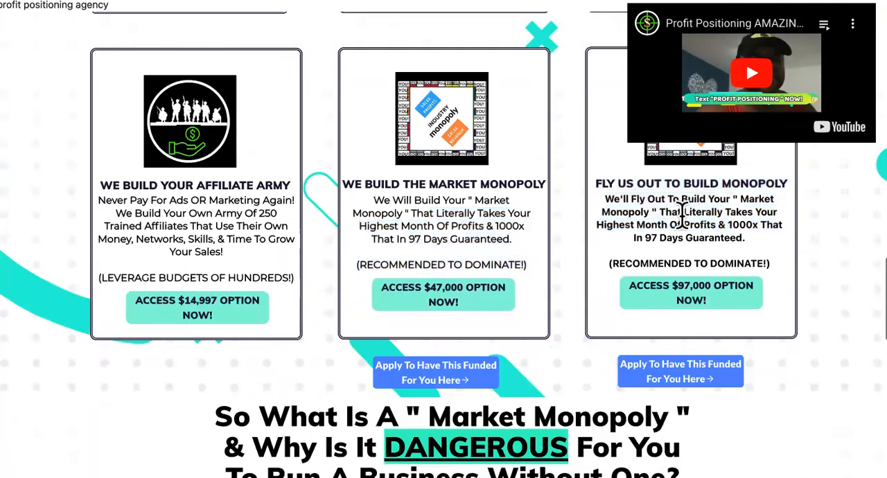
pyautogui.moveTo(391, 260)
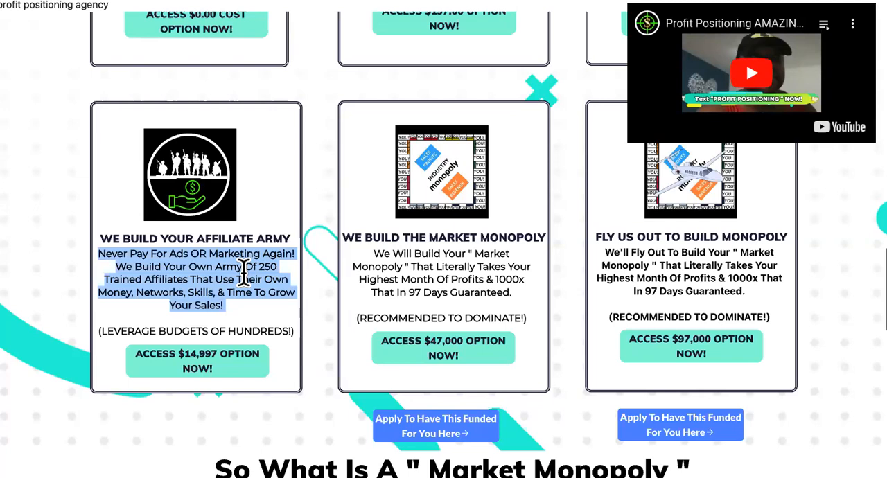
pyautogui.scroll(-3)
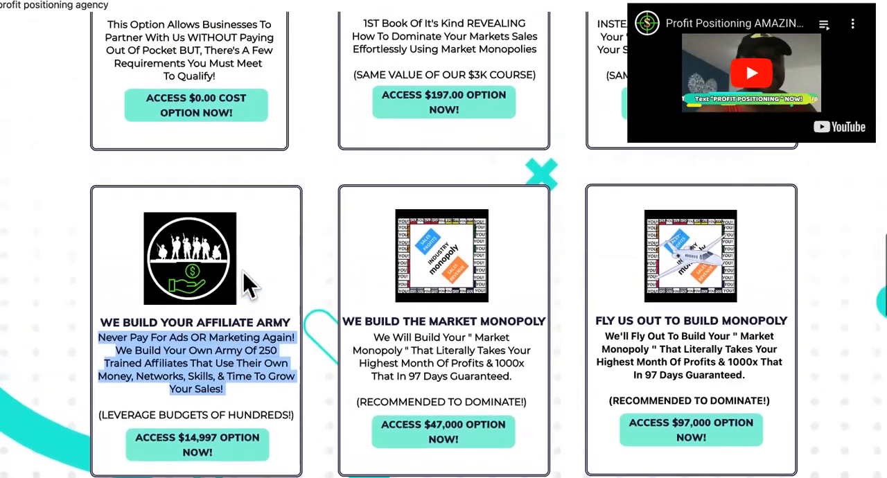
pyautogui.scroll(-3)
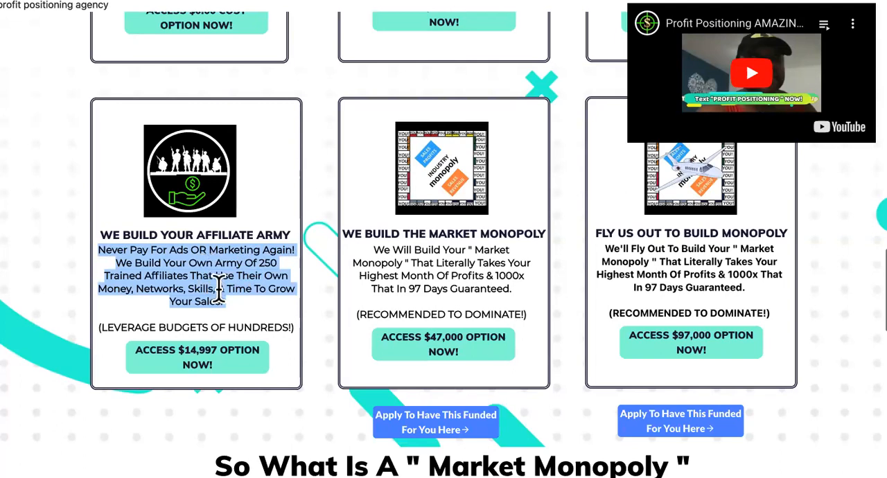
pyautogui.moveTo(233, 288)
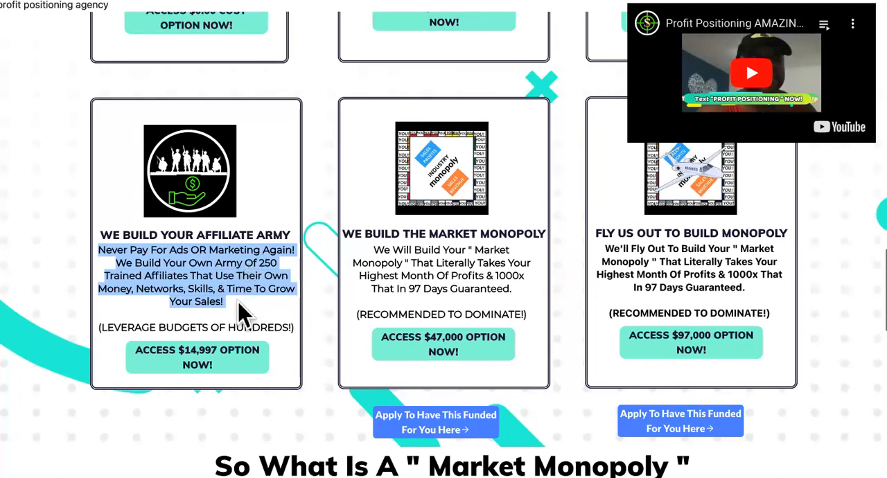
pyautogui.scroll(-3)
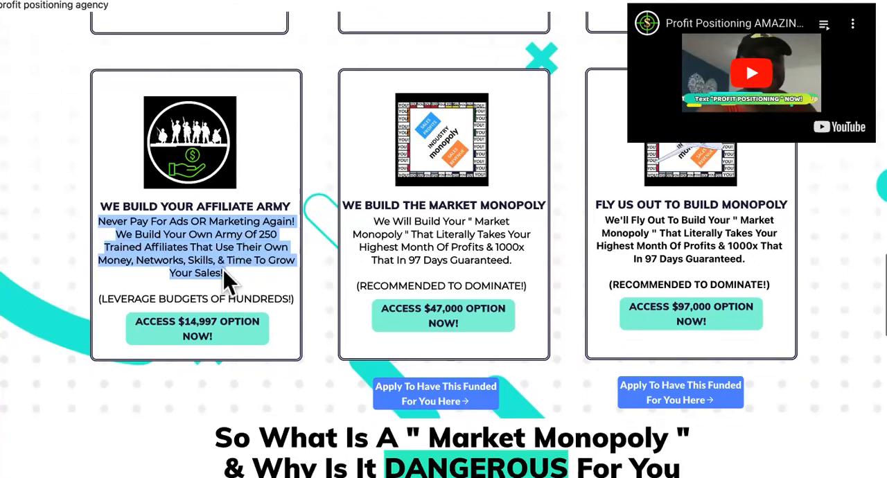
pyautogui.moveTo(257, 284)
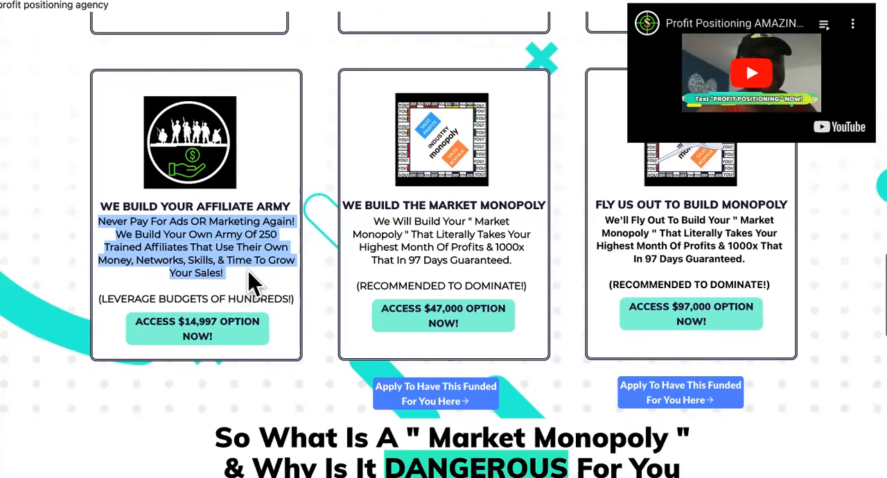
pyautogui.moveTo(255, 294)
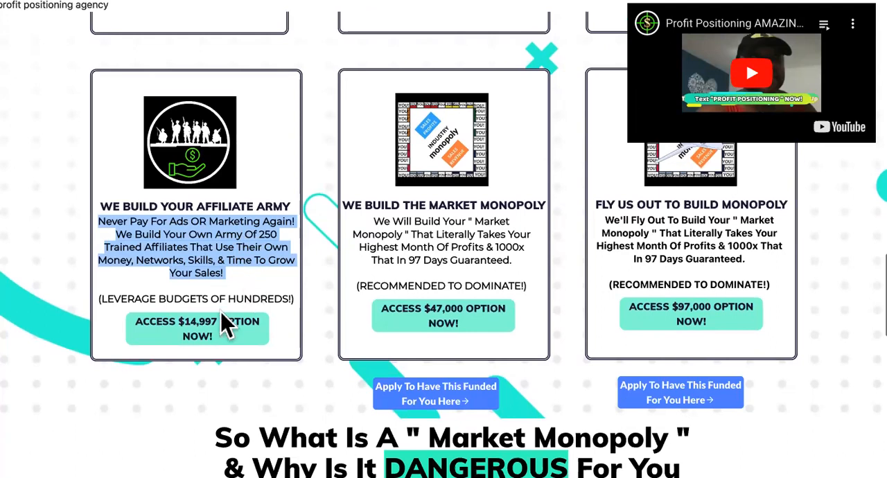
pyautogui.moveTo(247, 288)
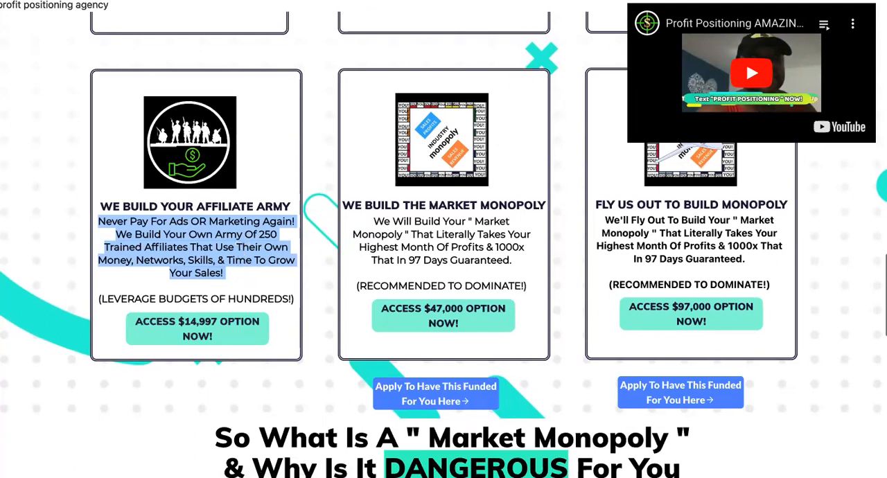
pyautogui.moveTo(230, 221)
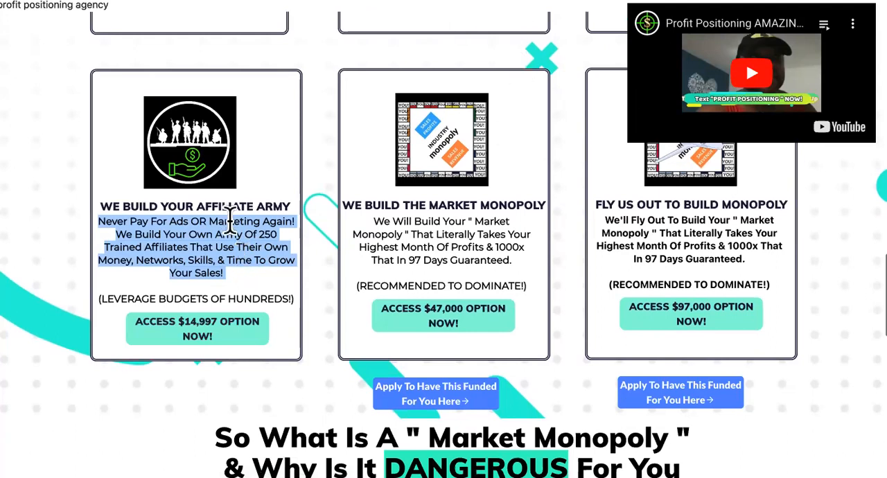
pyautogui.moveTo(413, 72)
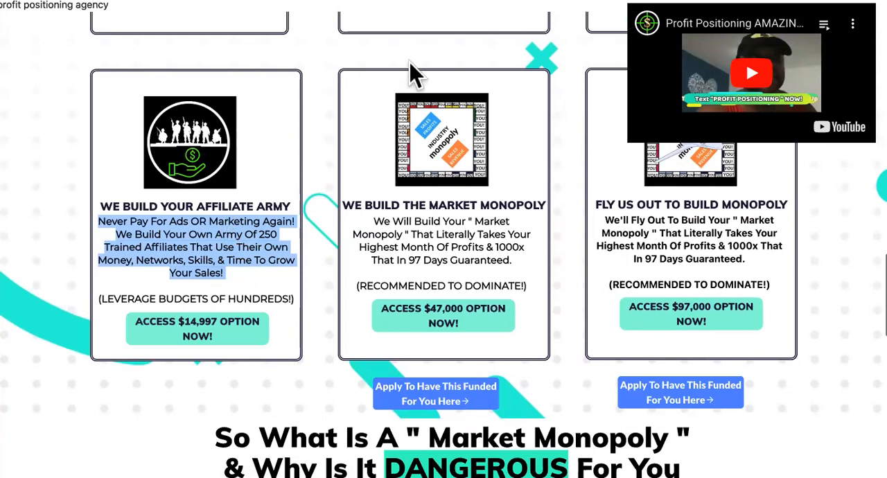
pyautogui.moveTo(260, 239)
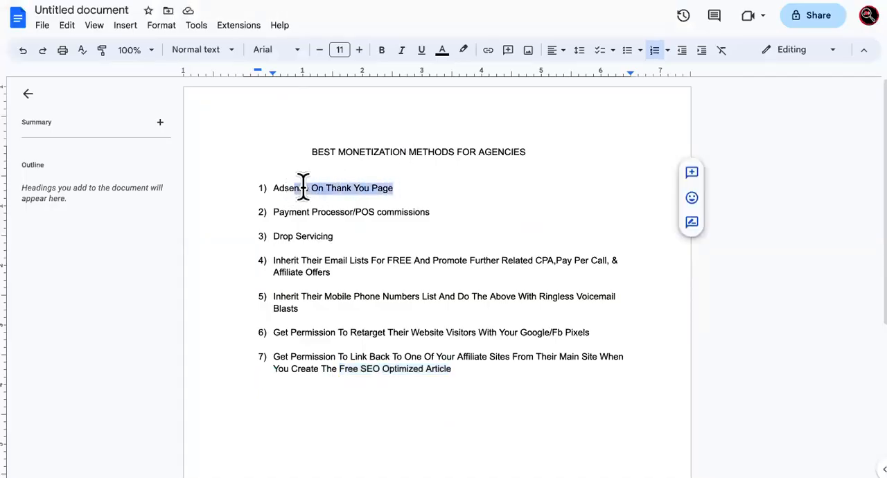
# - Highlight 'Processor/POS commissions' in list item 2, then a word in the affiliate army description
pyautogui.click(429, 212)
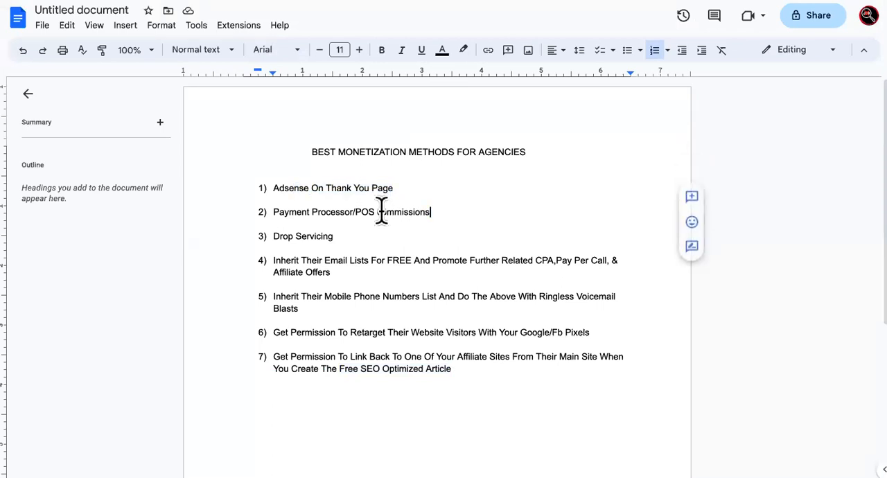
pyautogui.moveTo(320, 211); pyautogui.dragTo(429, 210)
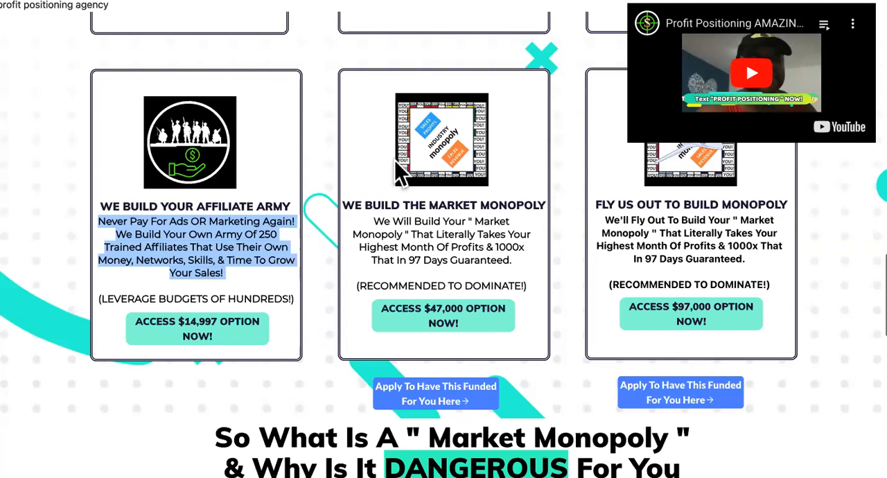
pyautogui.moveTo(396, 164)
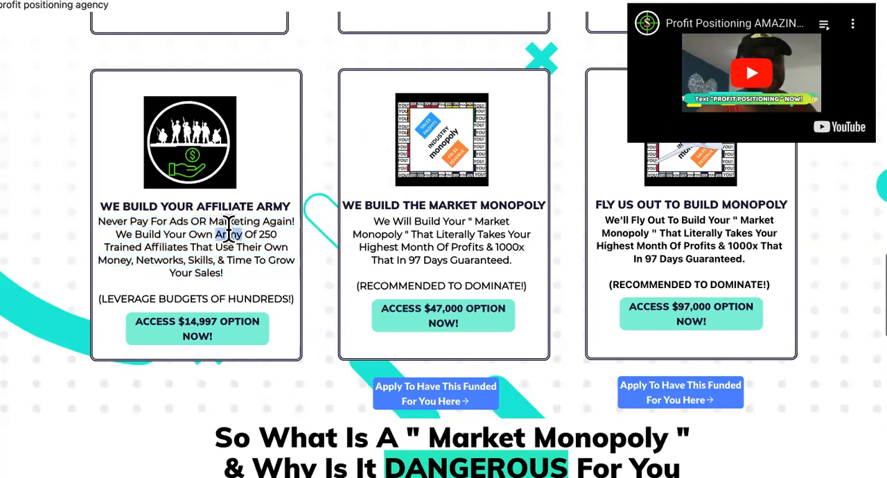
pyautogui.doubleClick(228, 234)
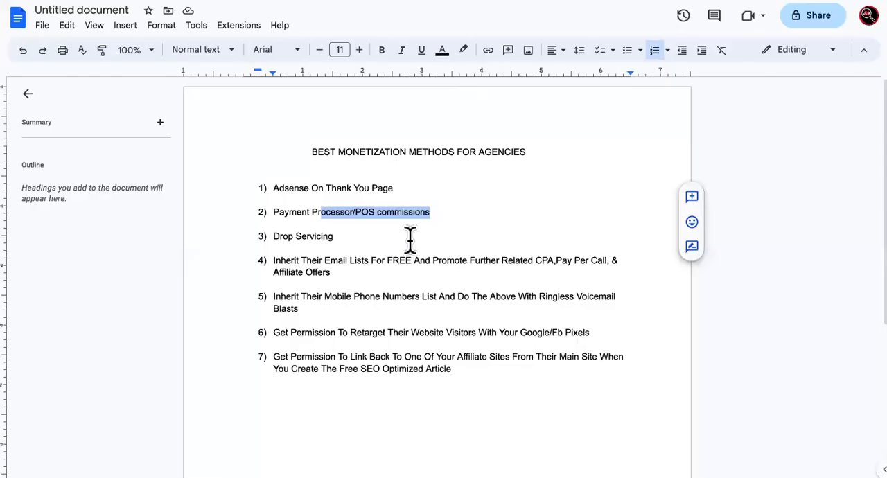
pyautogui.moveTo(348, 327)
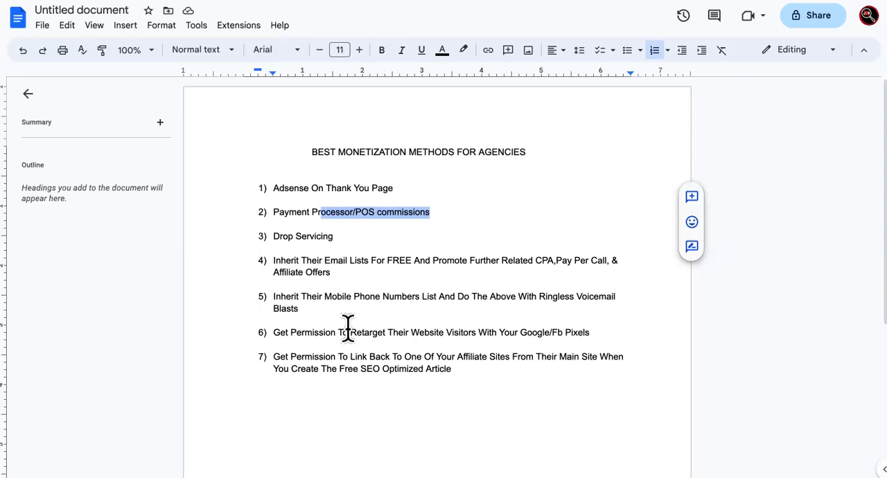
pyautogui.moveTo(348, 331)
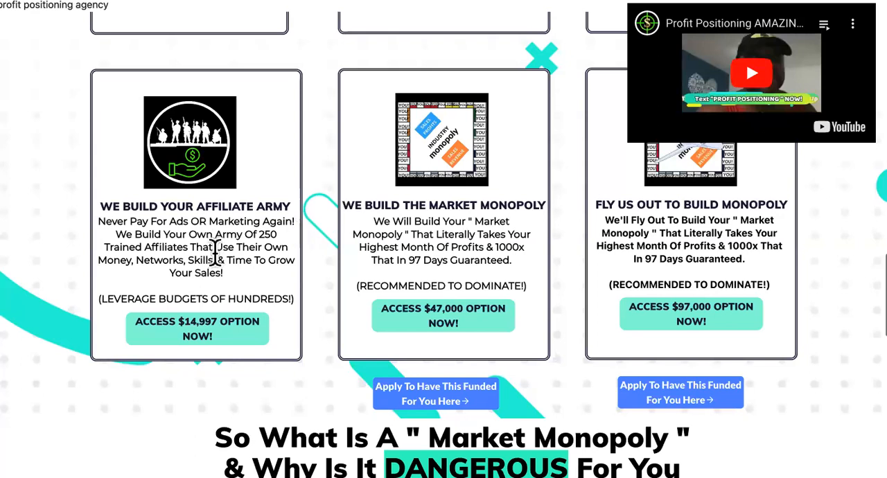
# - Highlight the affiliate army package description with its 250 trained affiliates figure
pyautogui.moveTo(97, 222); pyautogui.dragTo(234, 273)
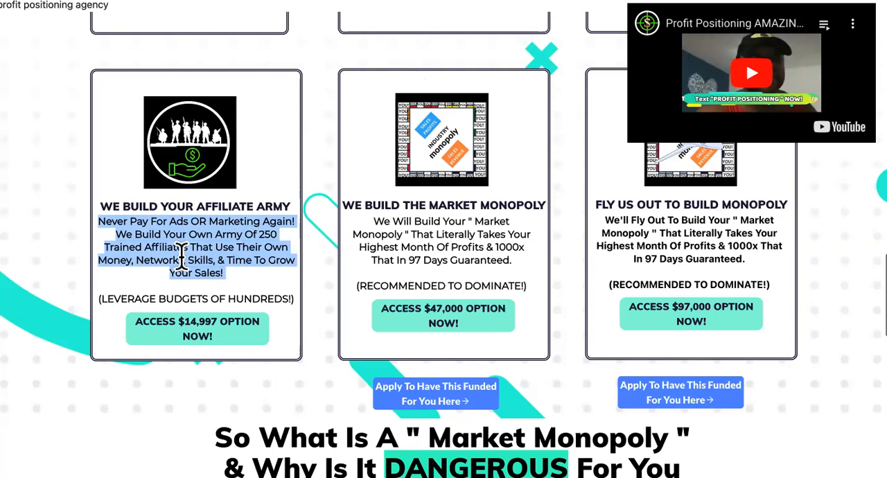
pyautogui.moveTo(192, 266)
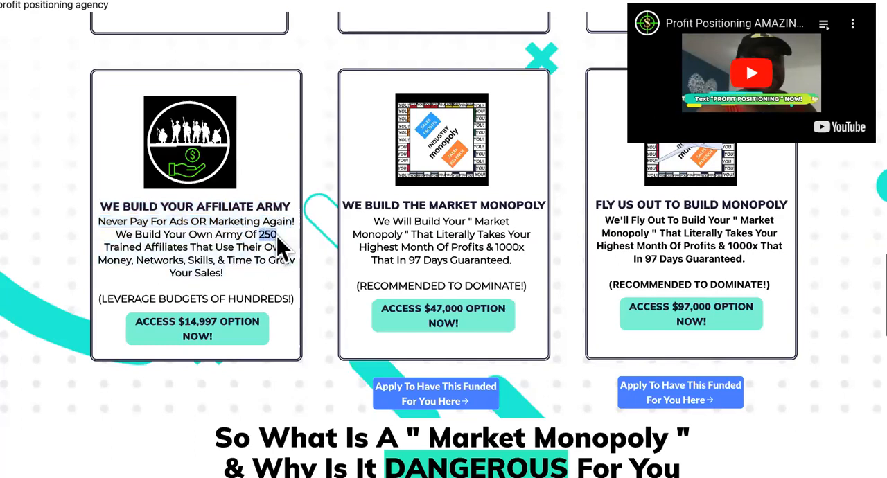
pyautogui.moveTo(263, 291)
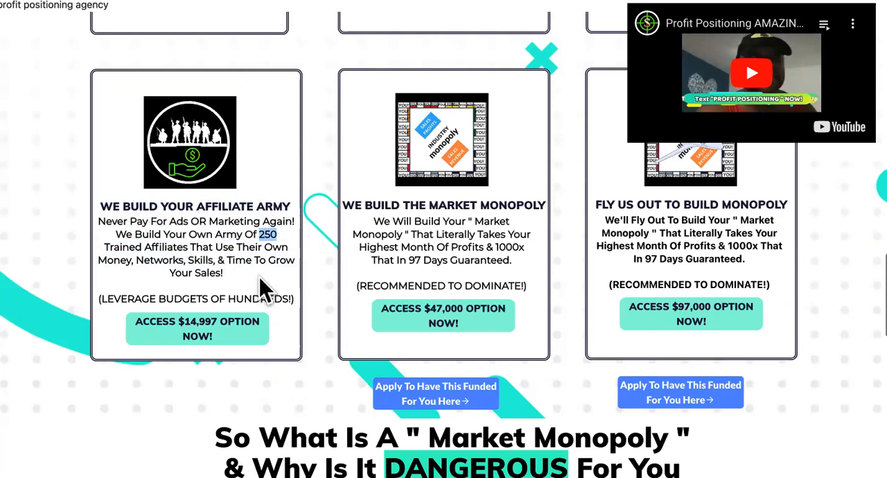
pyautogui.moveTo(266, 284)
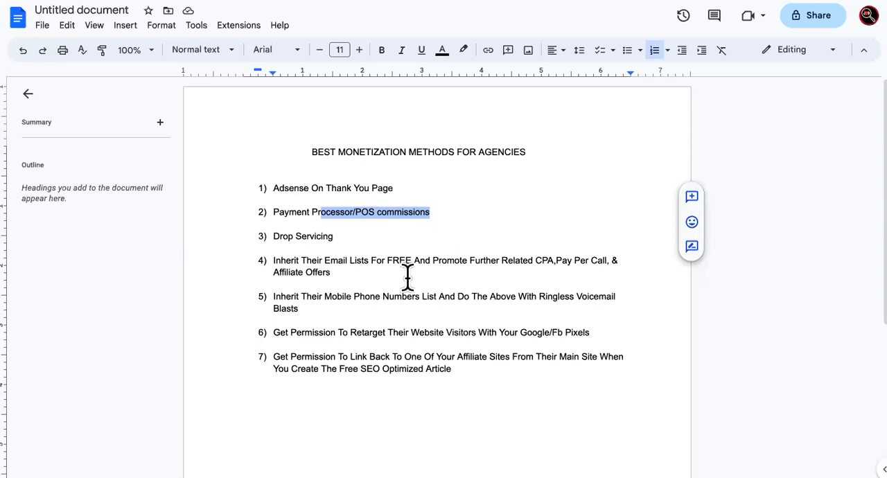
pyautogui.moveTo(418, 221)
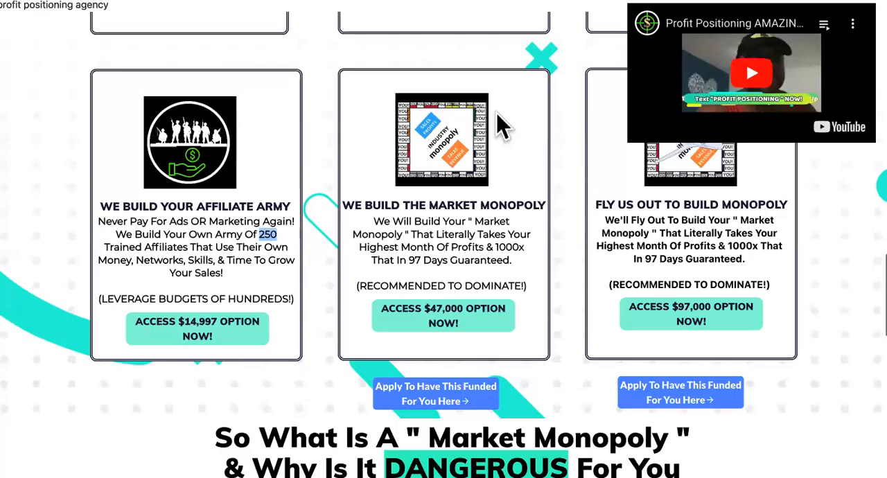
# - Highlight the DIY Affiliate Army Course description and scroll on to the live examples section
pyautogui.scroll(-3)
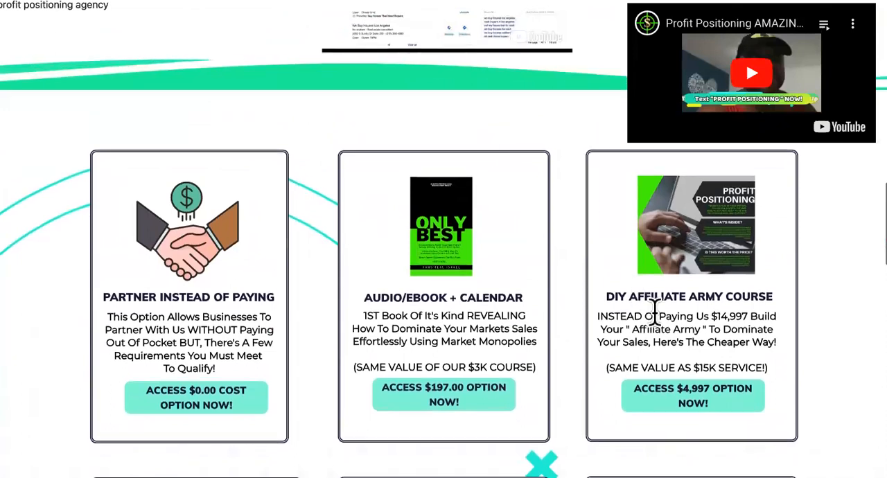
pyautogui.moveTo(599, 316); pyautogui.dragTo(777, 341)
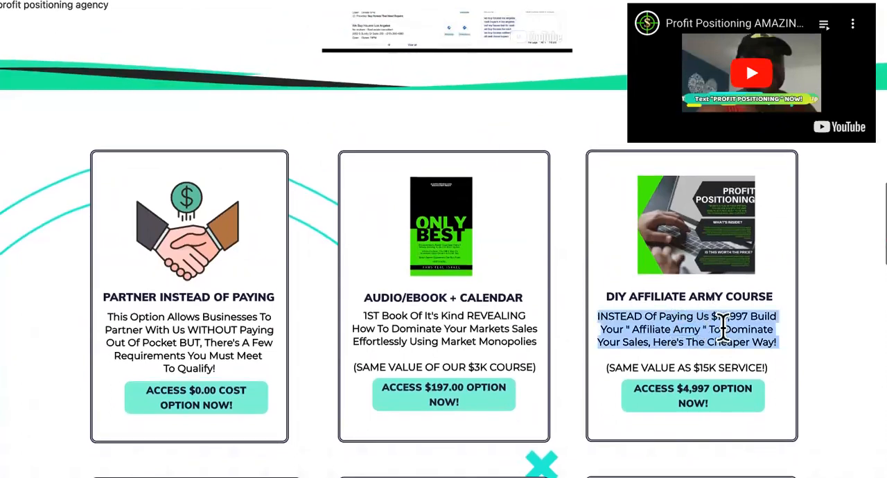
pyautogui.scroll(-3)
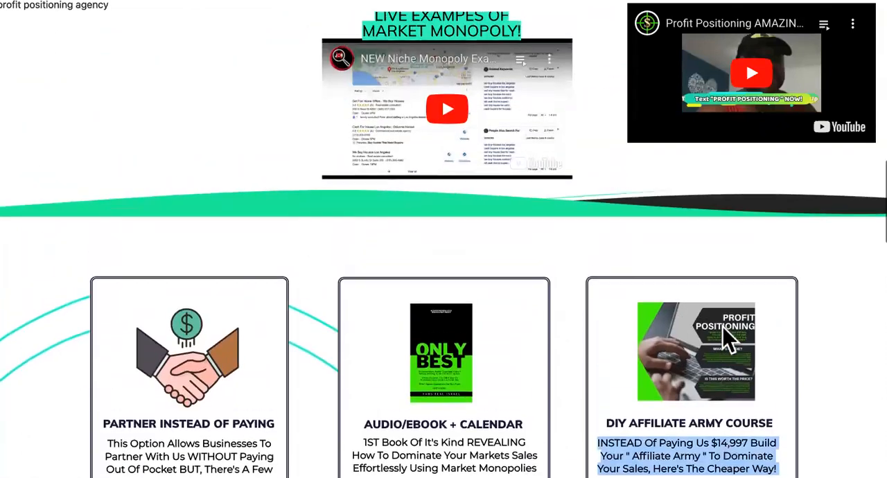
pyautogui.scroll(-3)
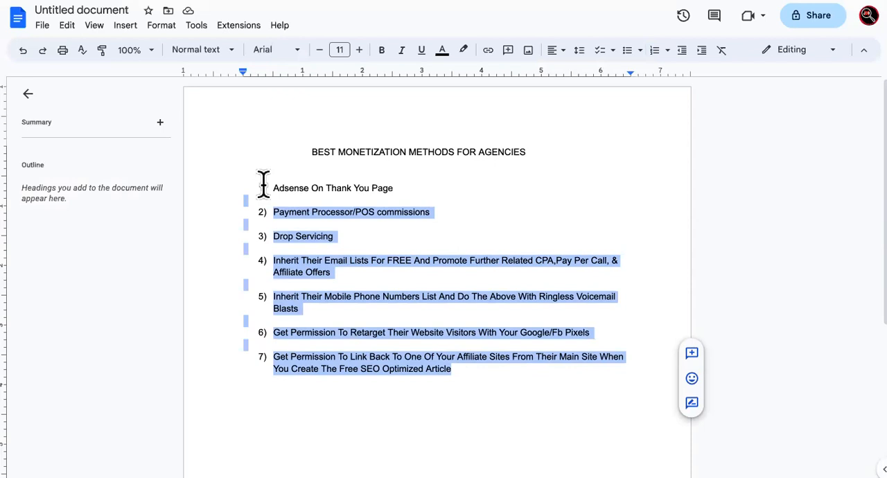
# - Highlight all seven monetization methods in the numbered list, from item 1 to item 7
pyautogui.click(593, 50)
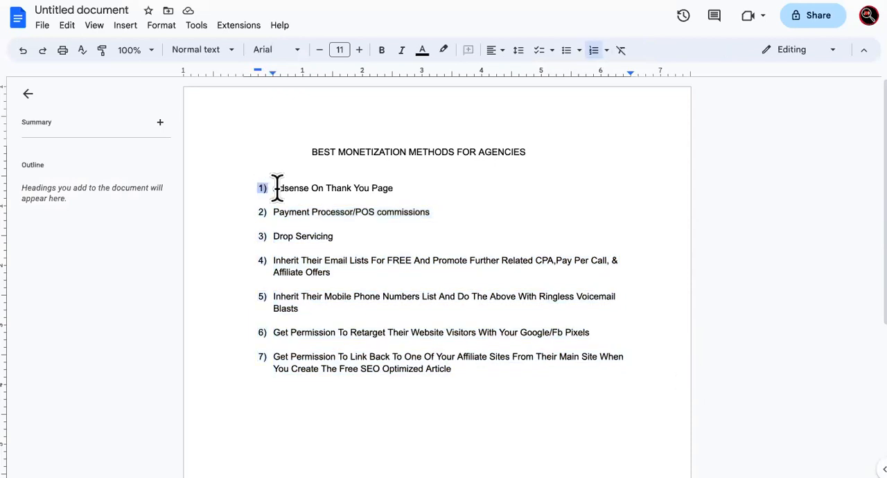
pyautogui.moveTo(274, 188); pyautogui.dragTo(468, 369)
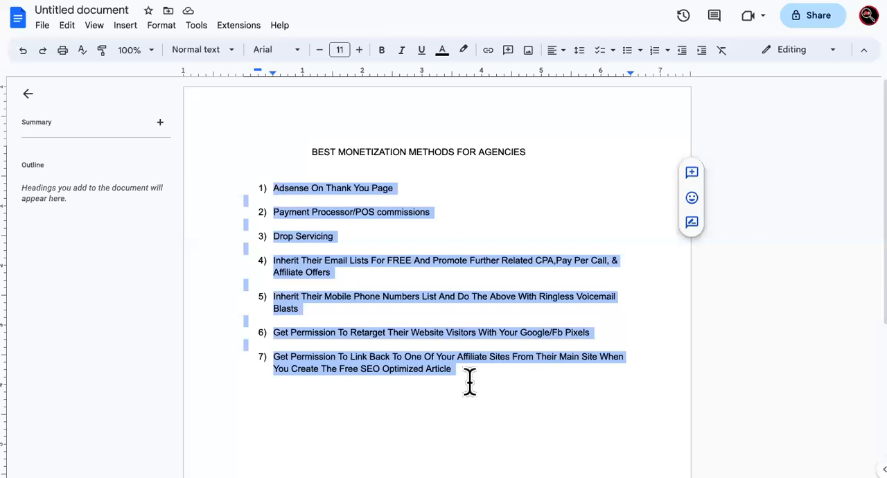
pyautogui.moveTo(762, 443)
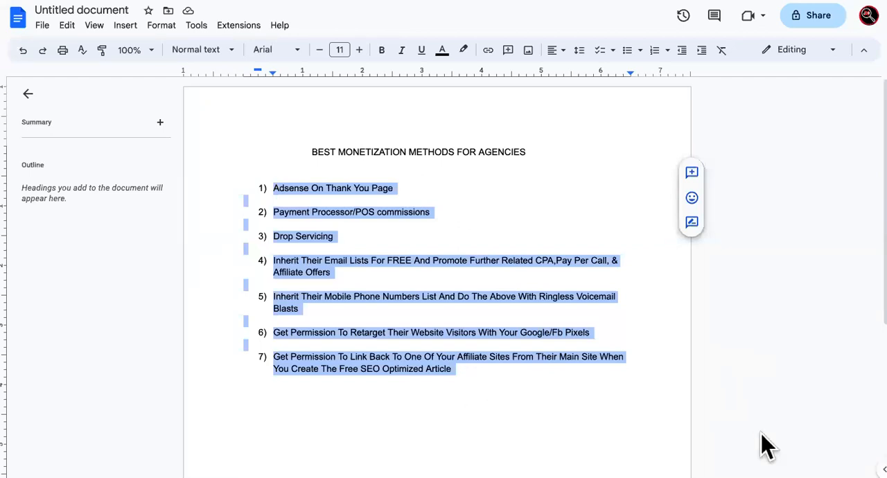